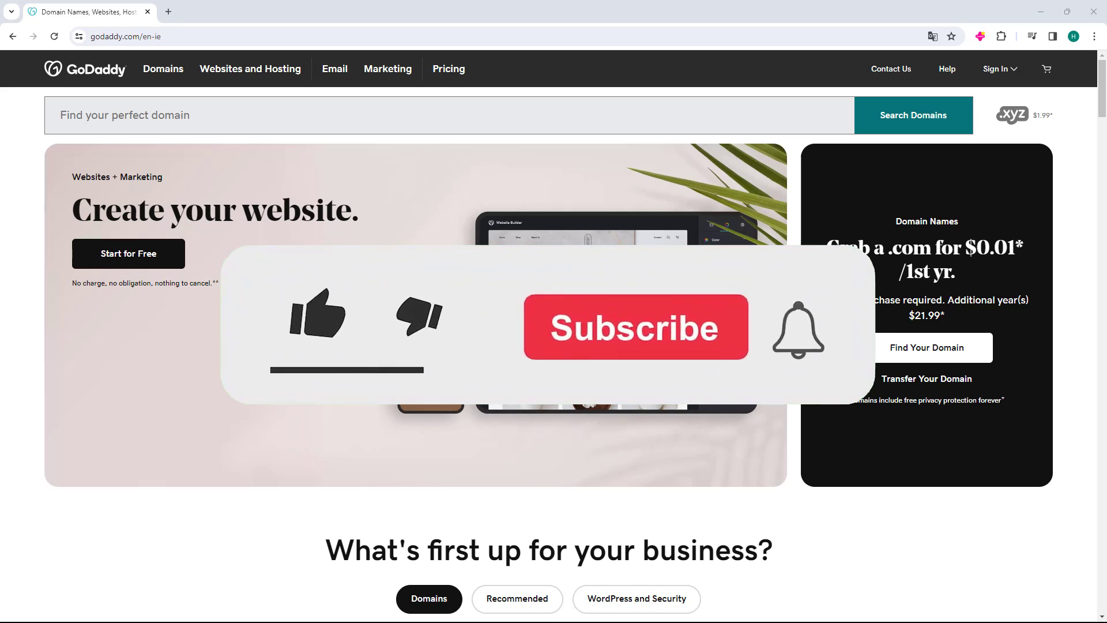
Sign in to GoDaddy and go to the Domain page listing tutorialwebsite.store
{"action": "left_click", "coordinate": [634, 327]}
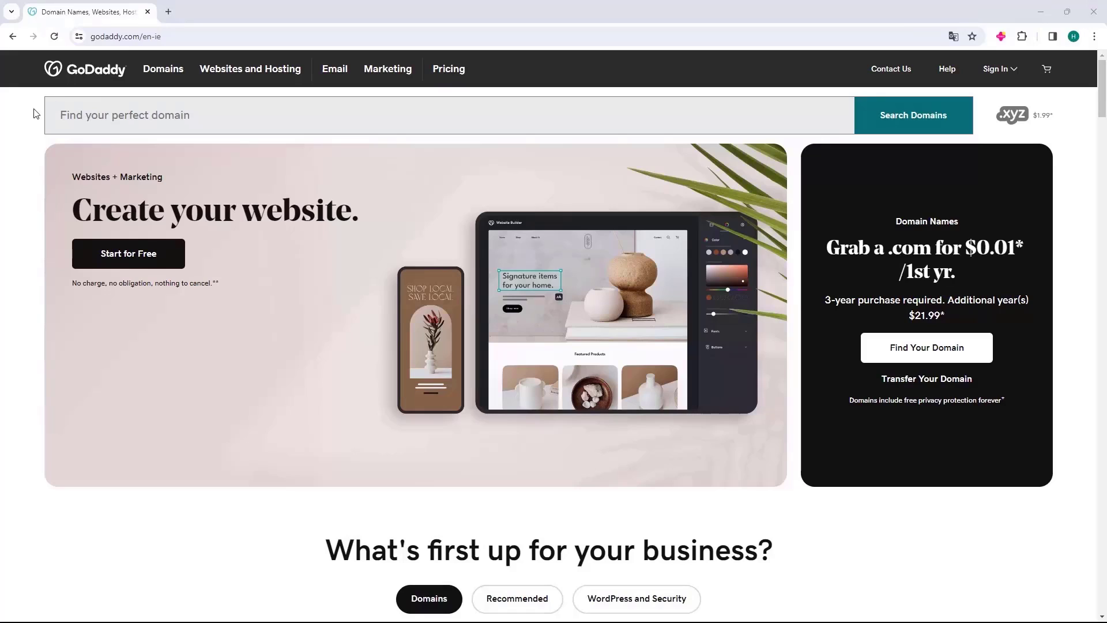
{"action": "mouse_move", "coordinate": [209, 141]}
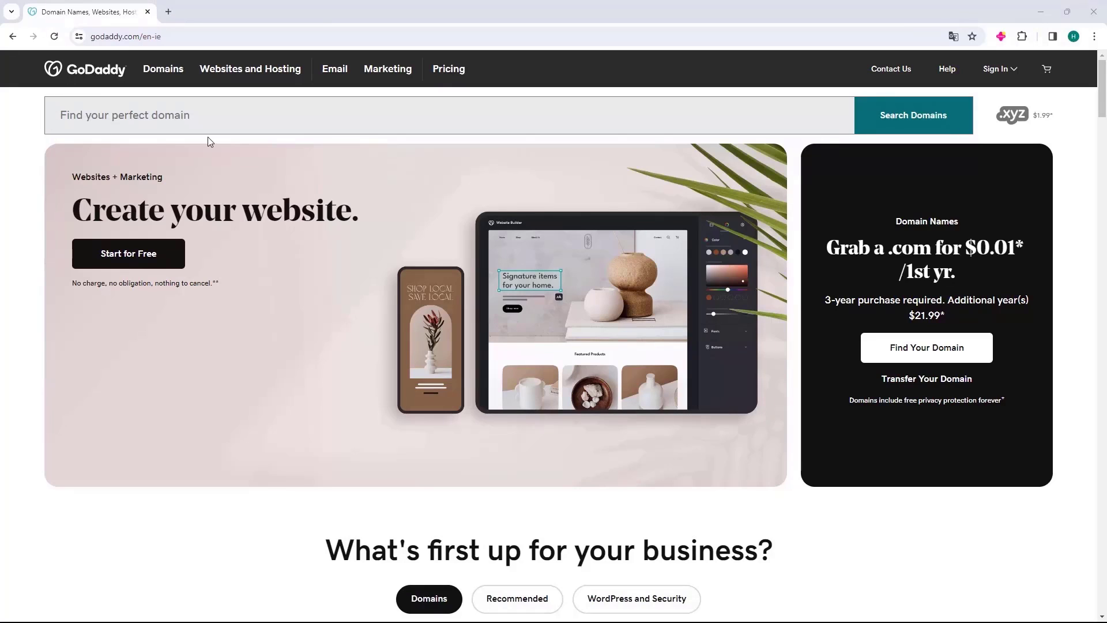
{"action": "mouse_move", "coordinate": [996, 69]}
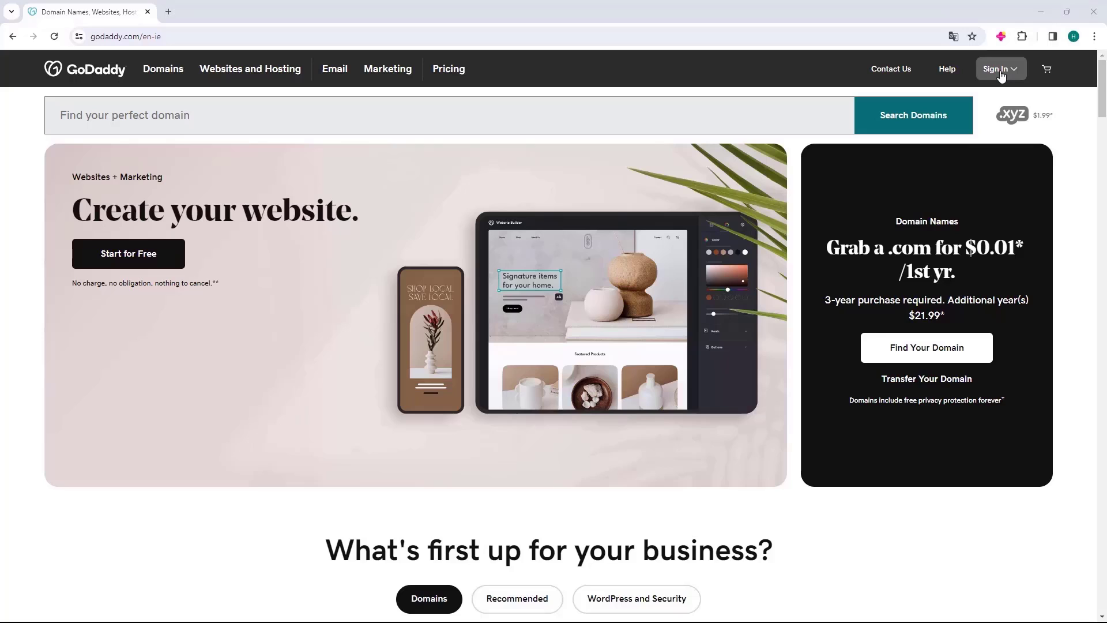
{"action": "left_click", "coordinate": [997, 69]}
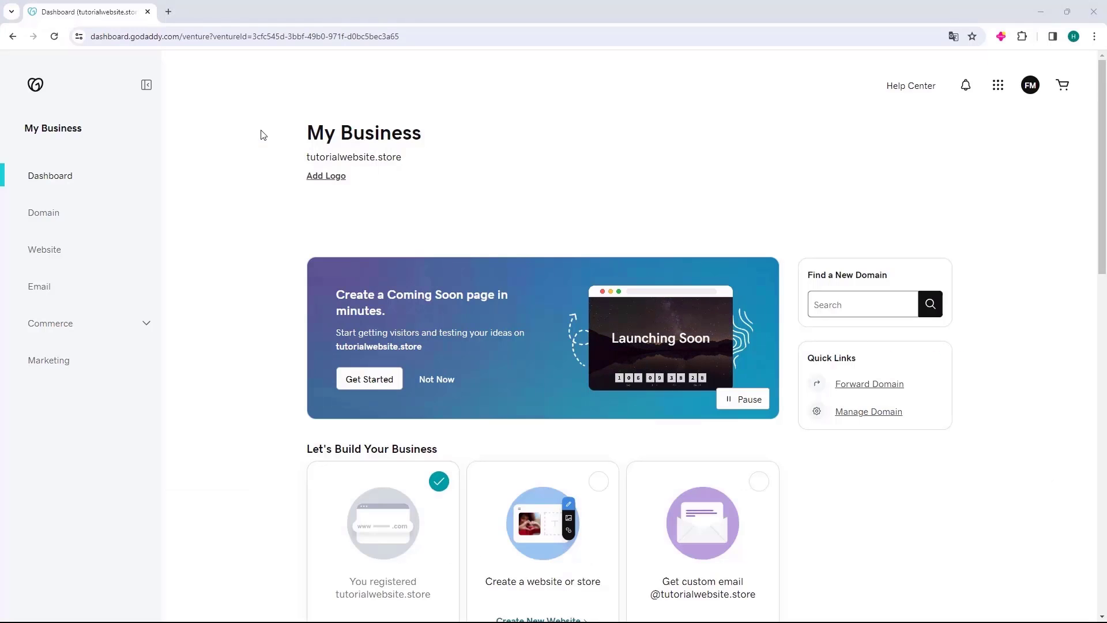
{"action": "mouse_move", "coordinate": [79, 229]}
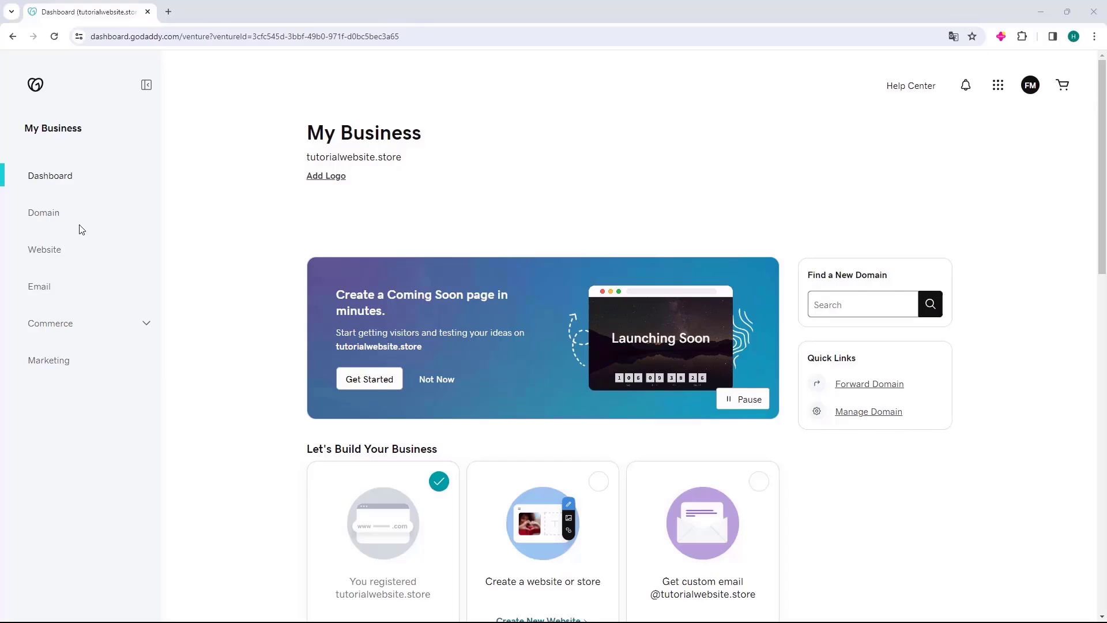
{"action": "left_click", "coordinate": [43, 213]}
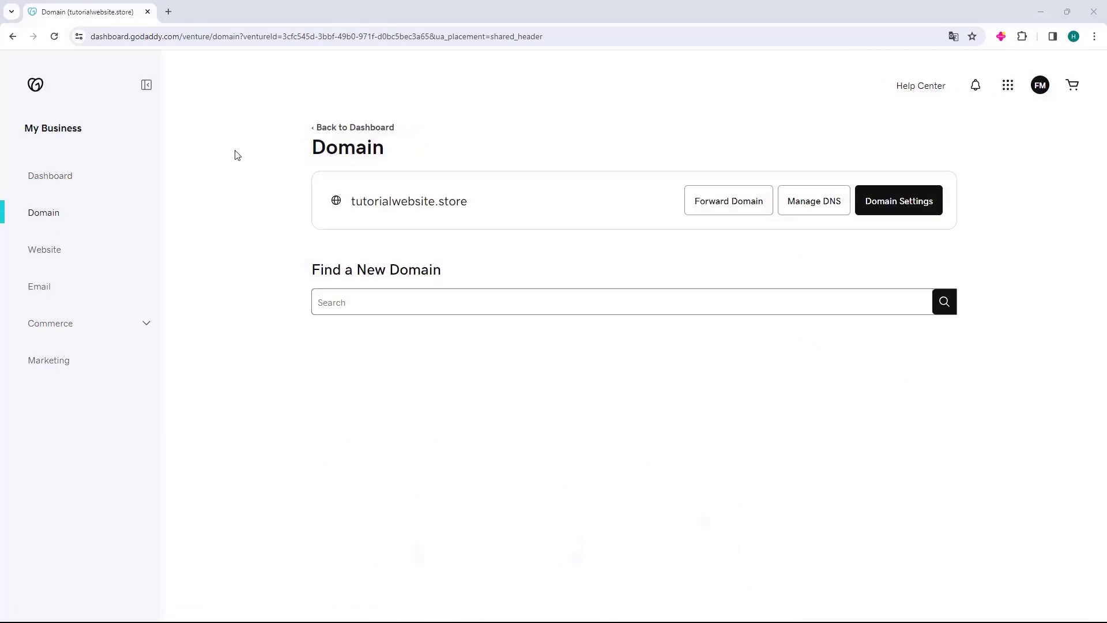
{"action": "mouse_move", "coordinate": [248, 155]}
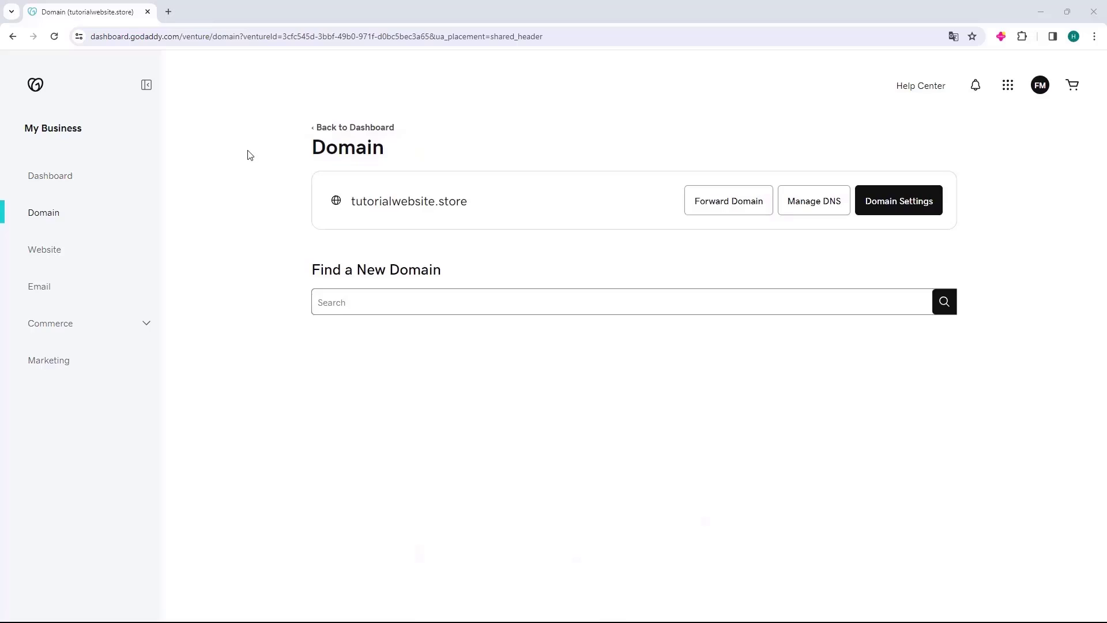
{"action": "mouse_move", "coordinate": [274, 173]}
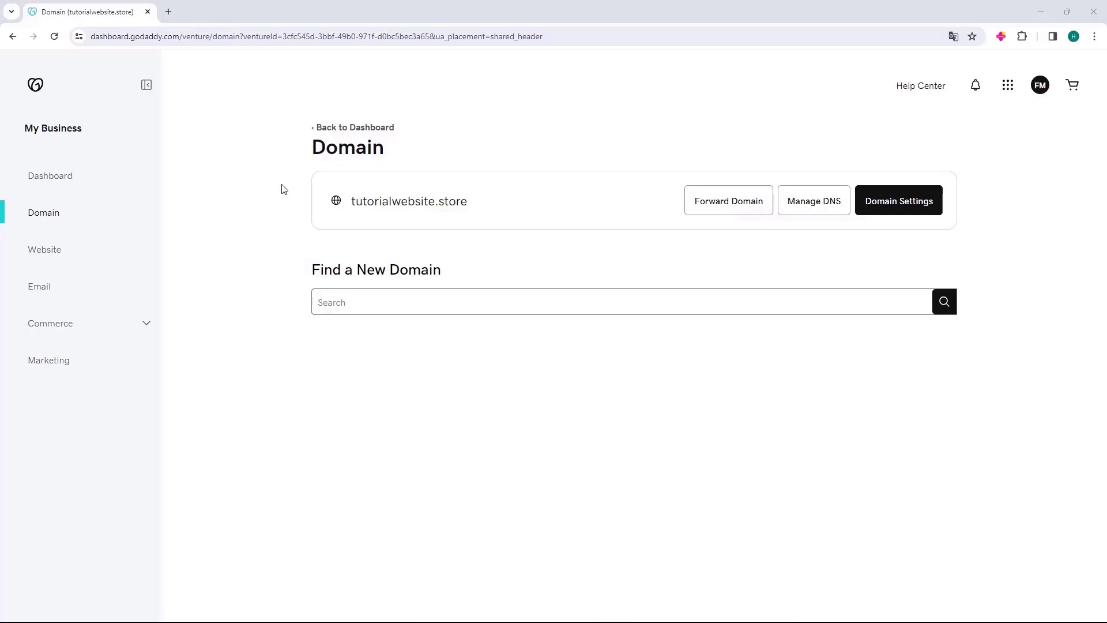
{"action": "mouse_move", "coordinate": [327, 213]}
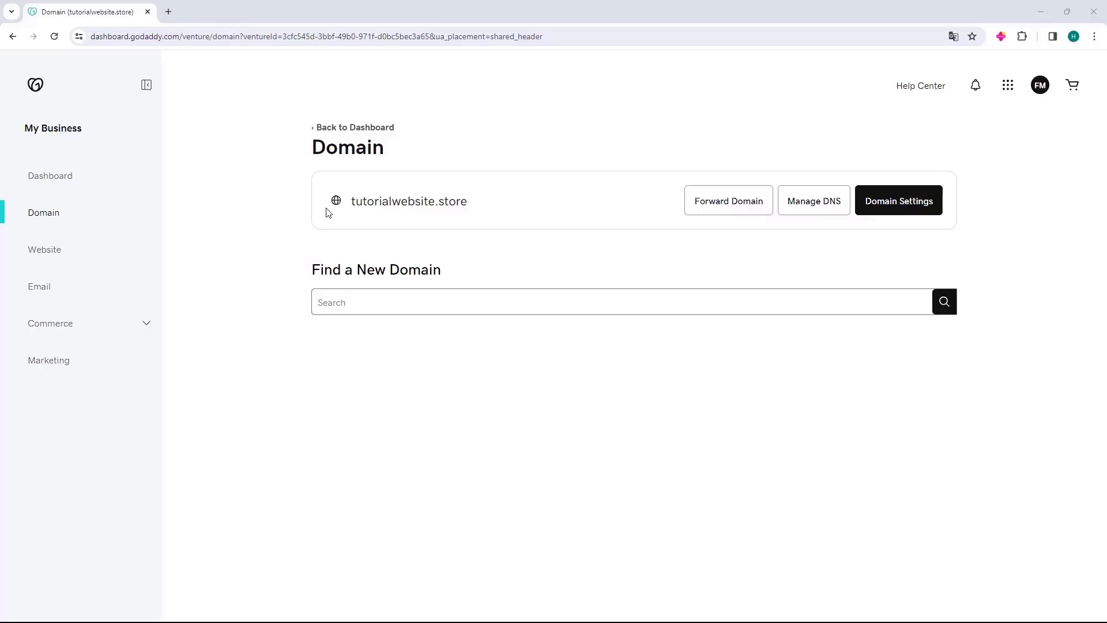
{"action": "mouse_move", "coordinate": [777, 232]}
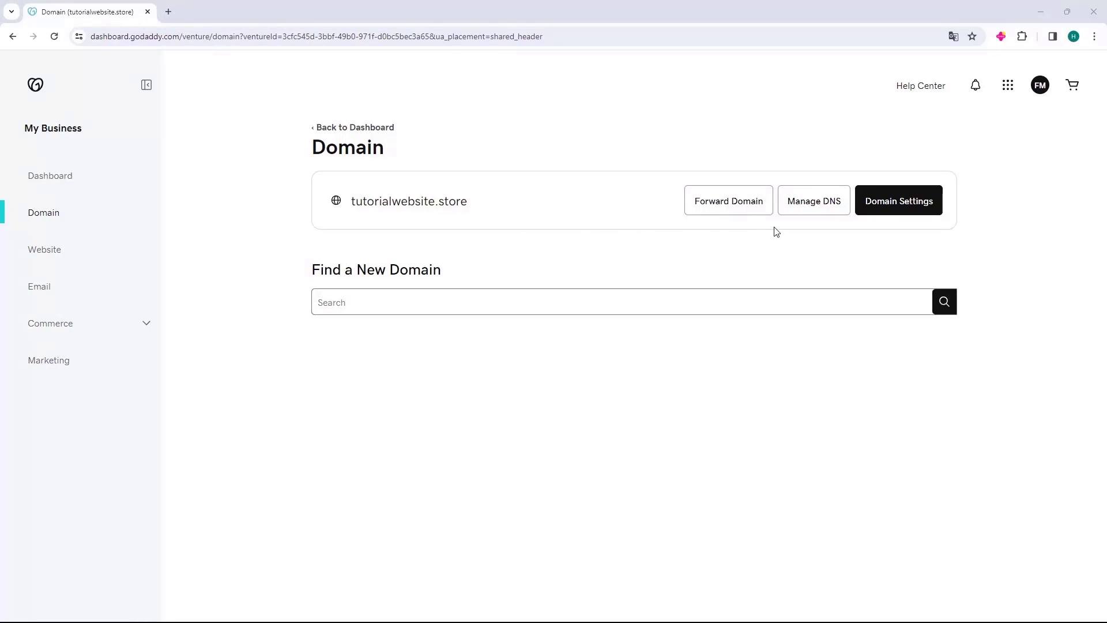
{"action": "mouse_move", "coordinate": [813, 200]}
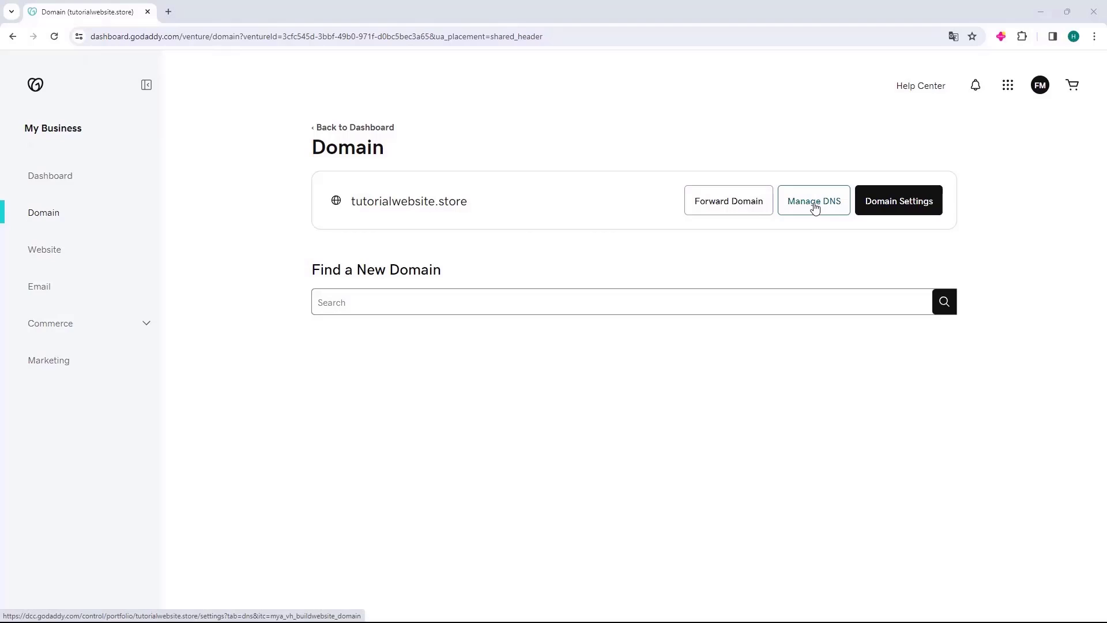
In Manage DNS, delete the A @ Parked record and the www CNAME record
{"action": "left_click", "coordinate": [814, 201]}
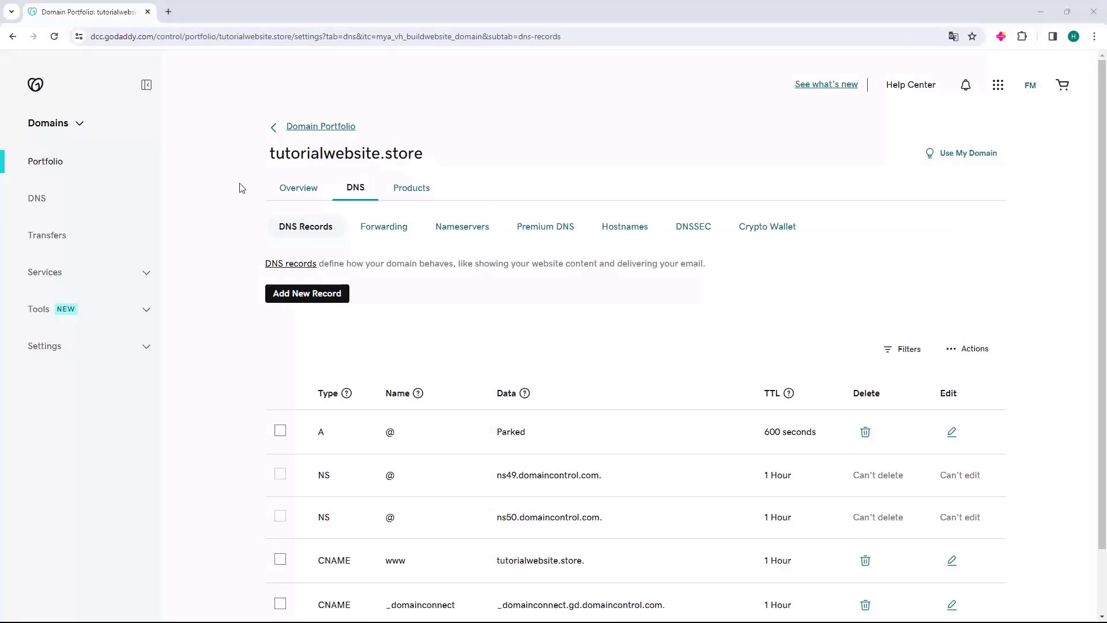
{"action": "mouse_move", "coordinate": [256, 414]}
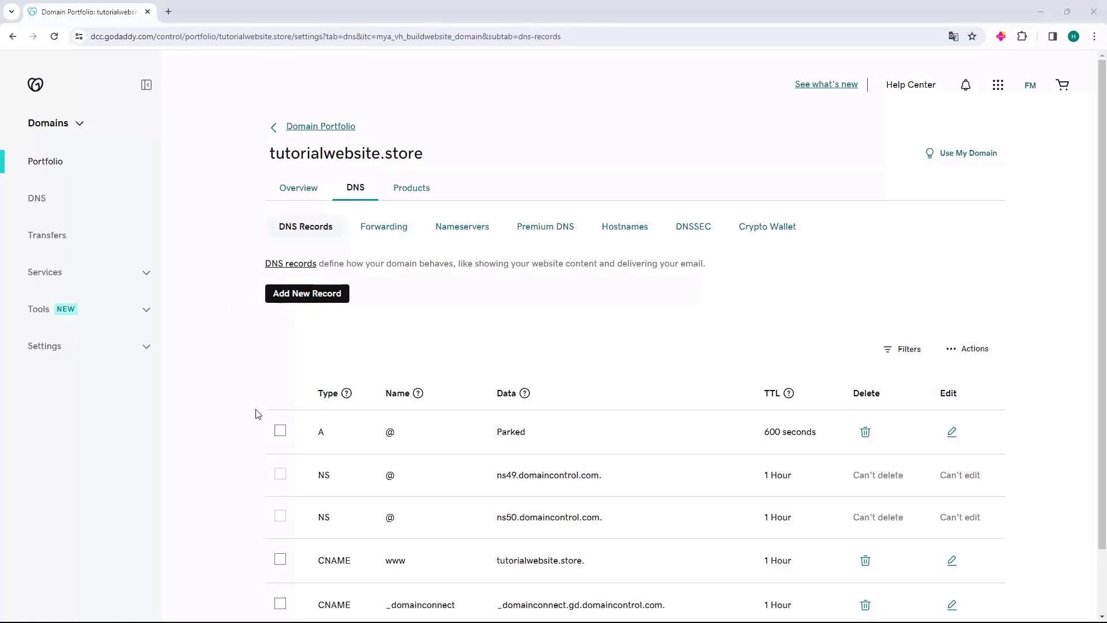
{"action": "mouse_move", "coordinate": [301, 440]}
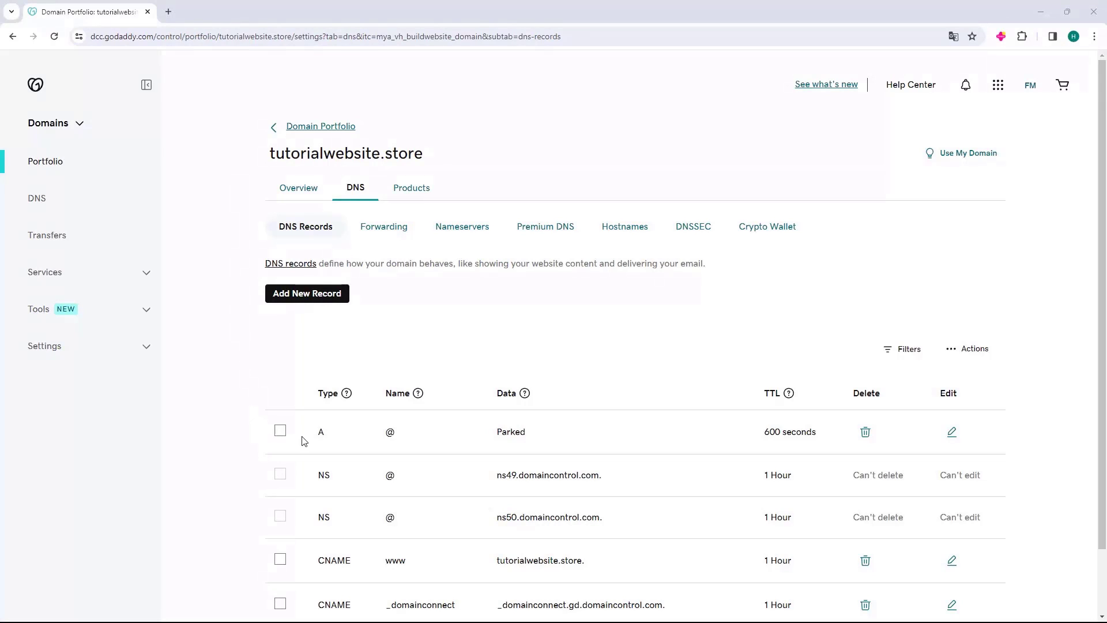
{"action": "mouse_move", "coordinate": [374, 434]}
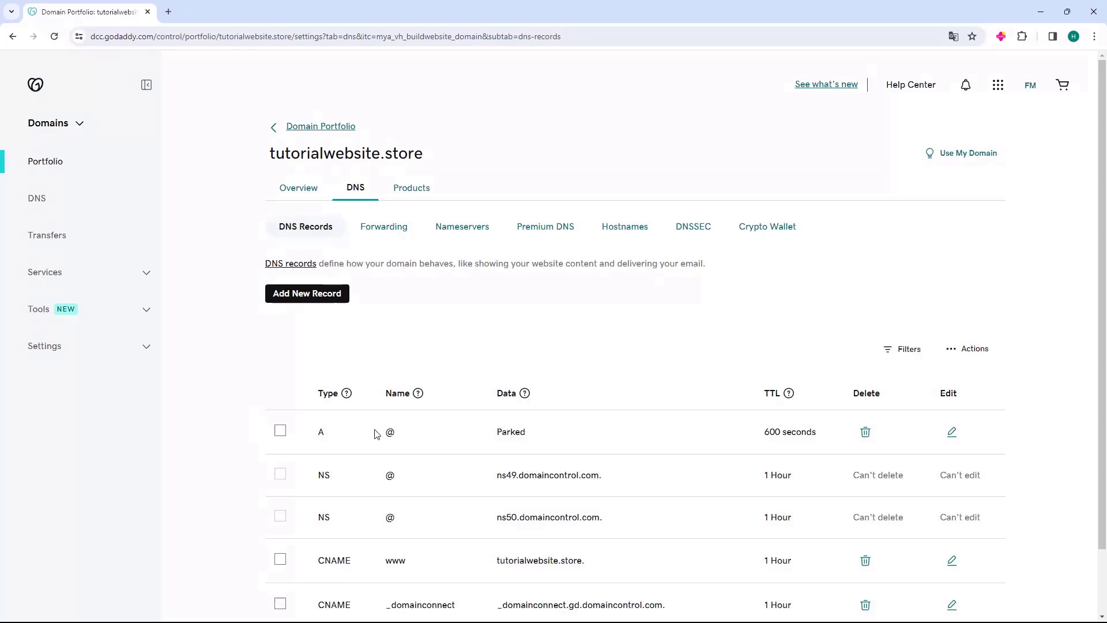
{"action": "mouse_move", "coordinate": [399, 436]}
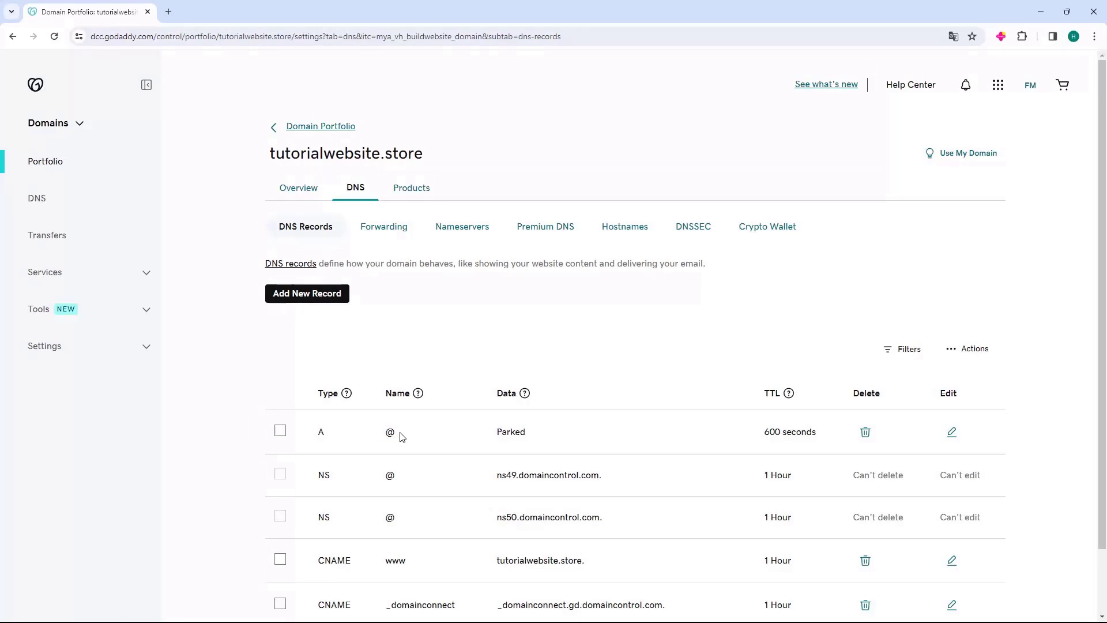
{"action": "mouse_move", "coordinate": [865, 431]}
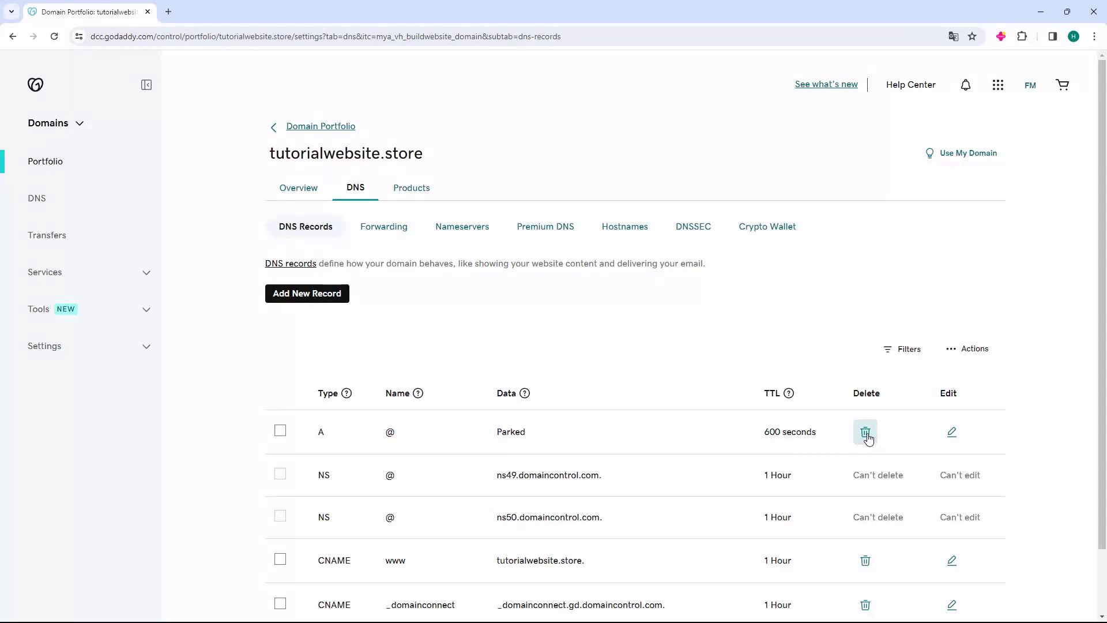
{"action": "left_click", "coordinate": [865, 432]}
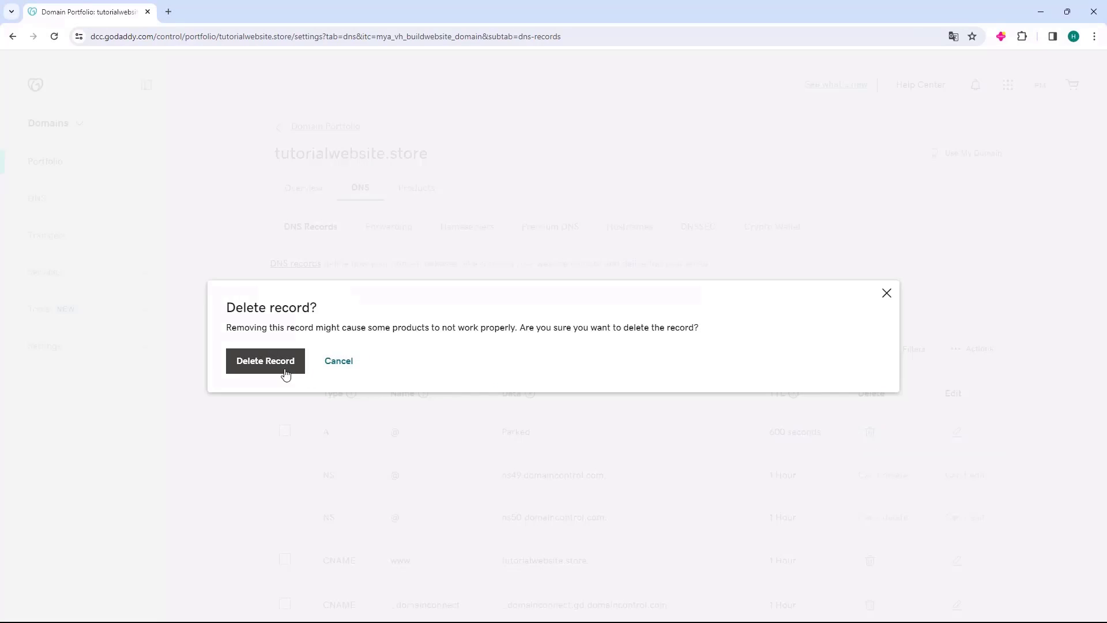
{"action": "left_click", "coordinate": [264, 361]}
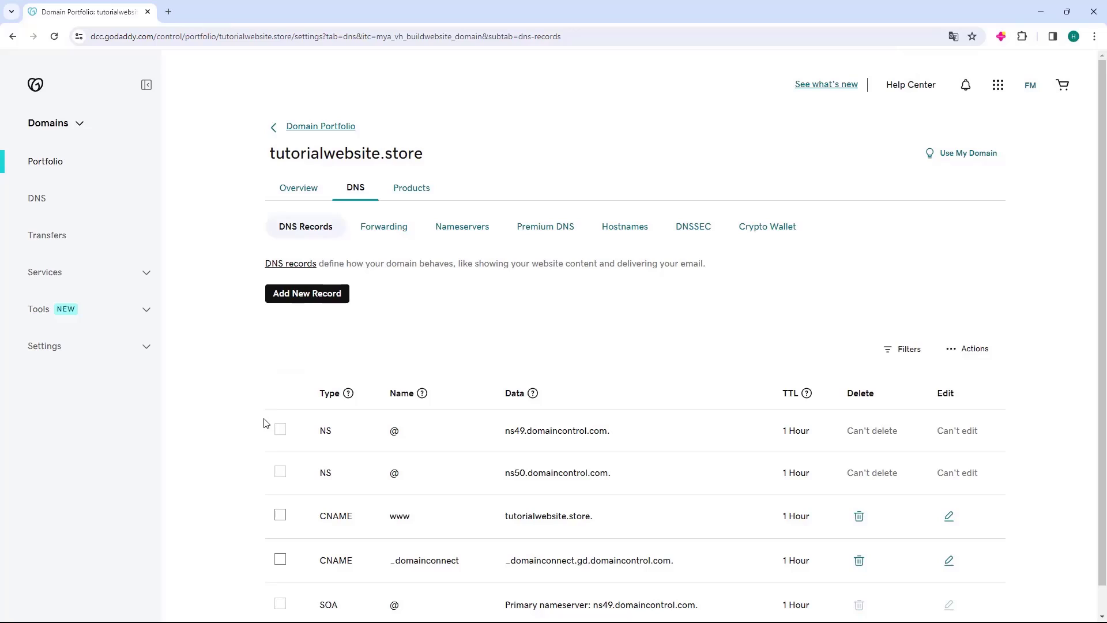
{"action": "mouse_move", "coordinate": [396, 526]}
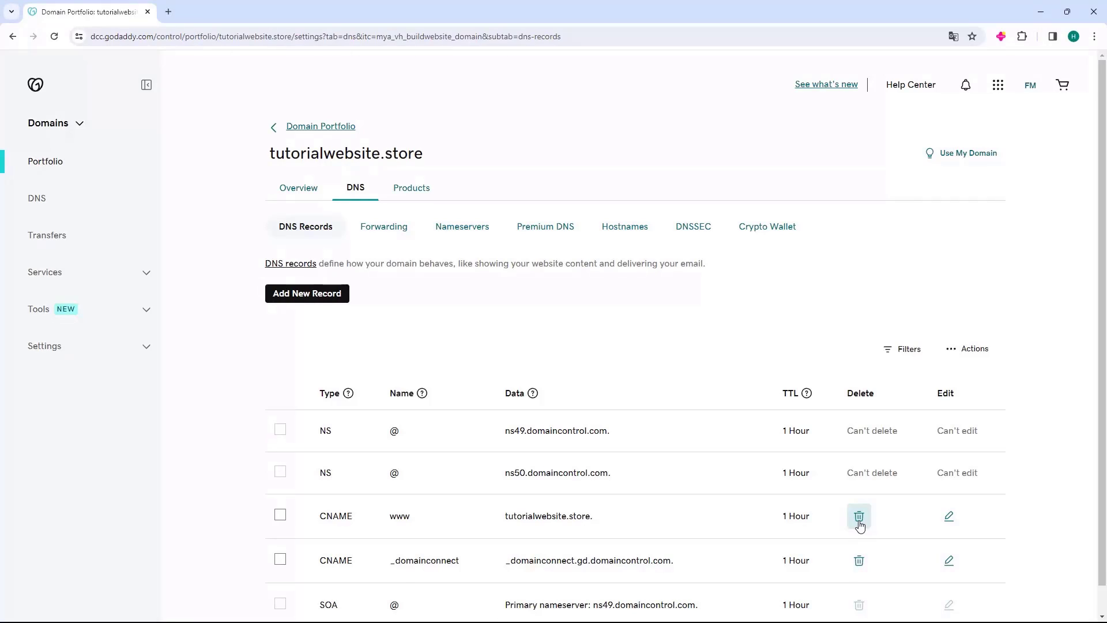
{"action": "left_click", "coordinate": [859, 516]}
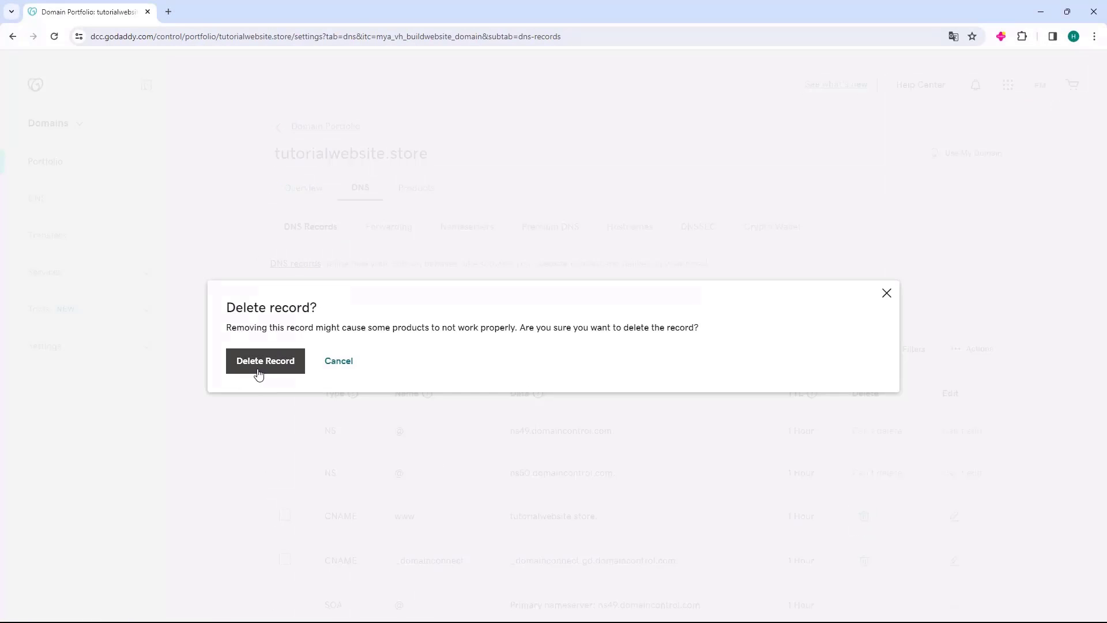
{"action": "left_click", "coordinate": [264, 361]}
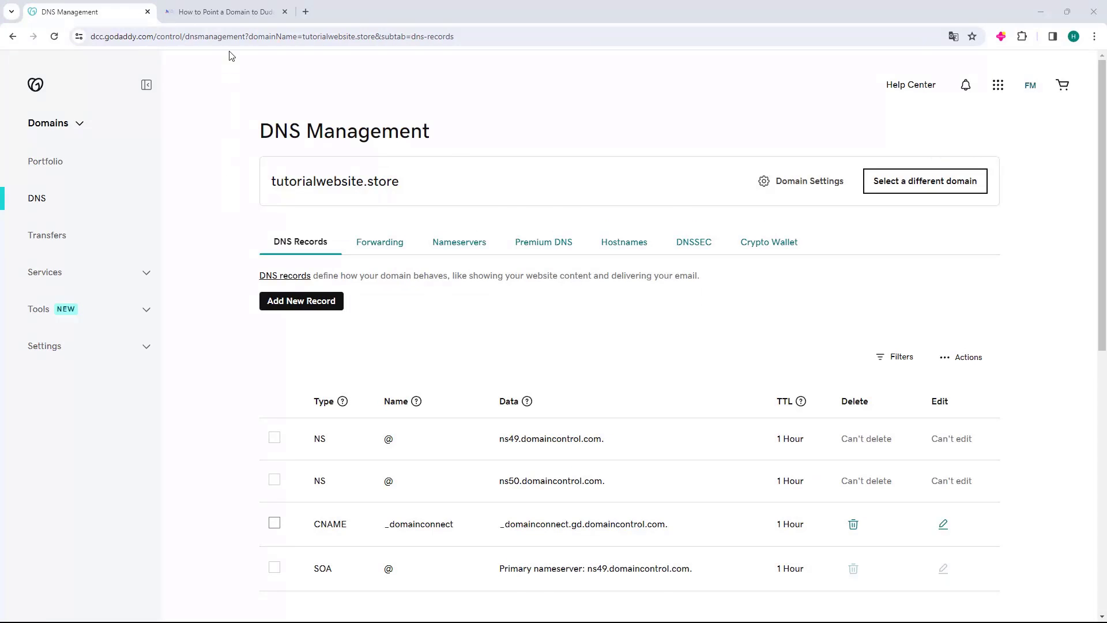
In the Duda pointing guide tab, highlight the first A record IP 35.172.94.1
{"action": "left_click", "coordinate": [223, 11]}
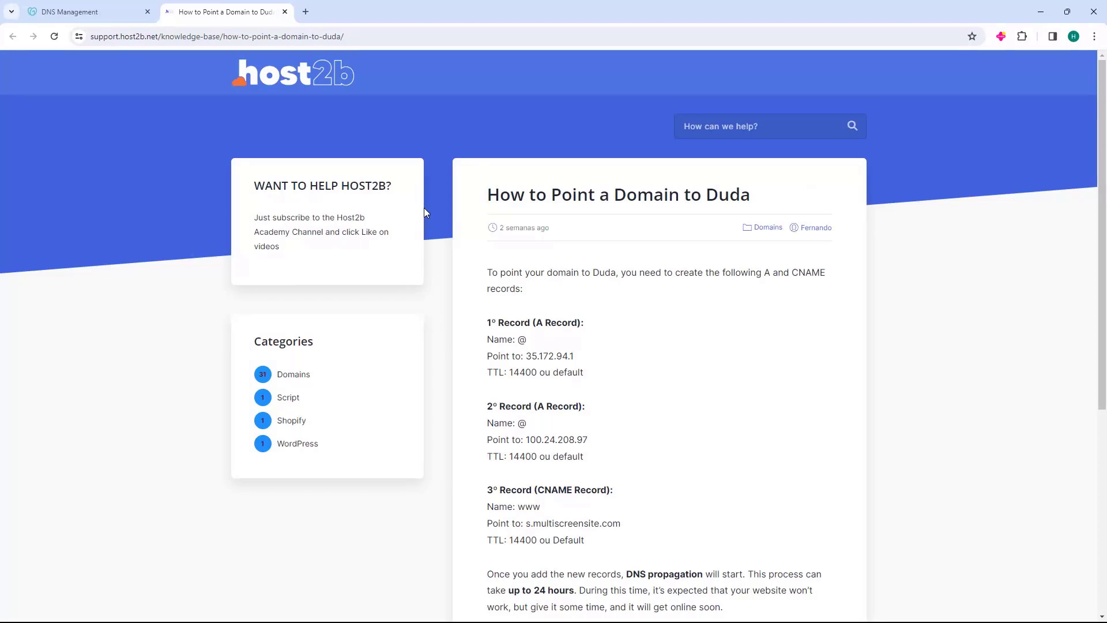
{"action": "mouse_move", "coordinate": [718, 217]}
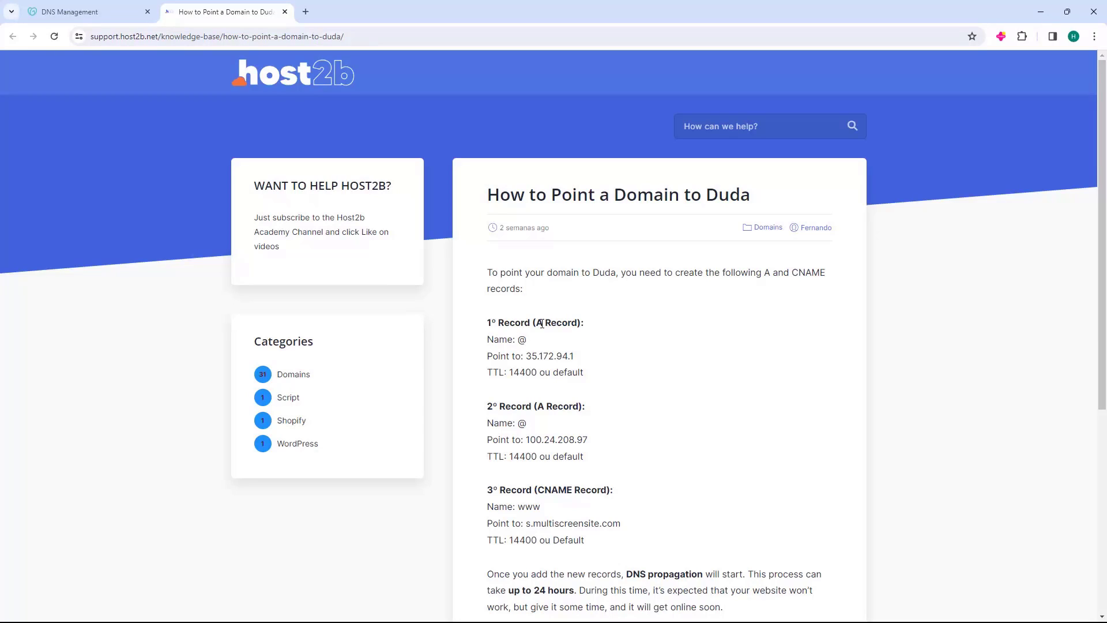
{"action": "mouse_move", "coordinate": [528, 356]}
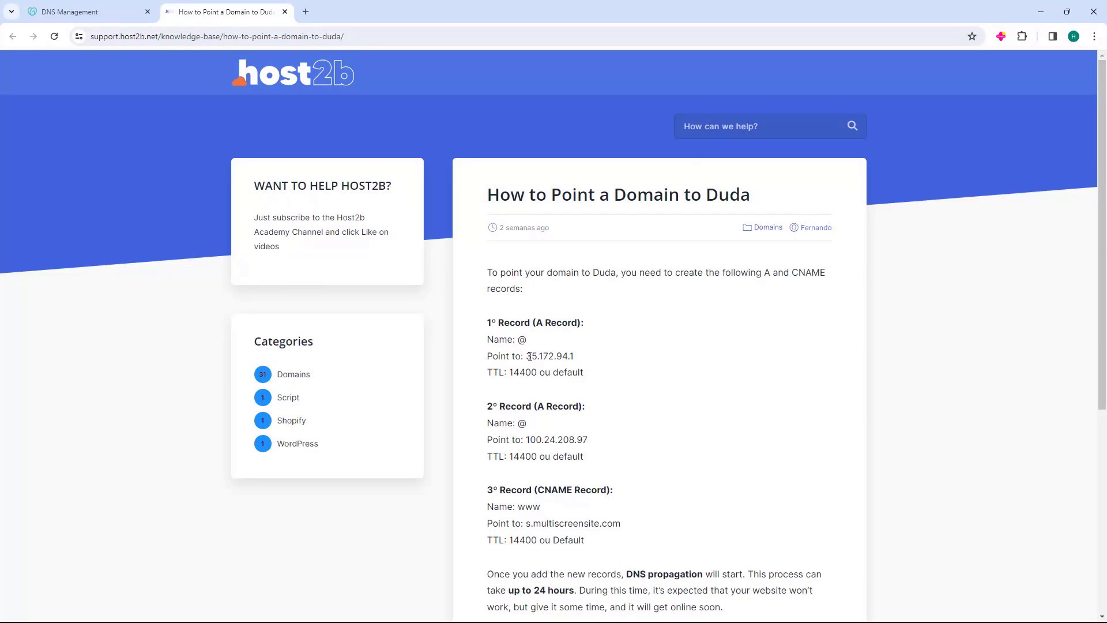
{"action": "double_click", "coordinate": [549, 356]}
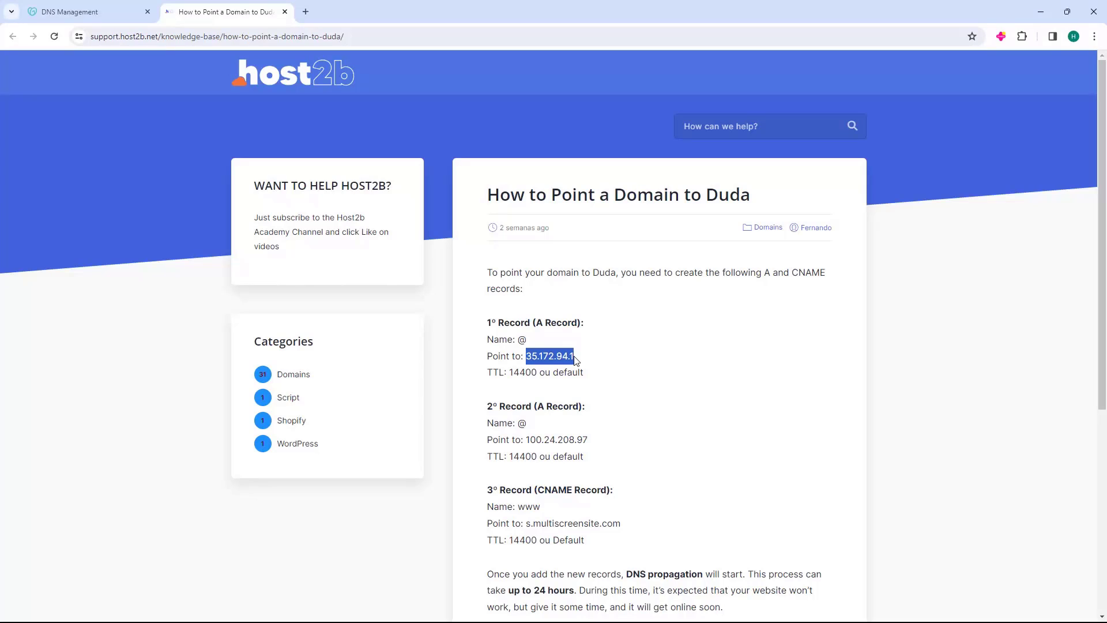
Draft an A record for @ with value 35.172.94.1 and an empty second value
{"action": "left_click", "coordinate": [85, 12]}
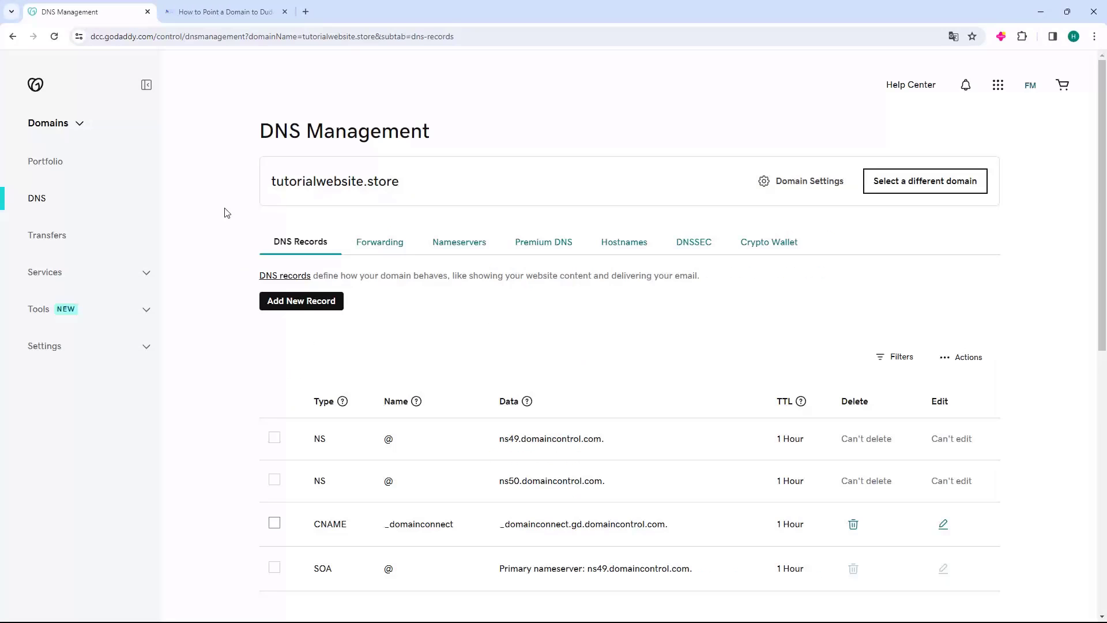
{"action": "mouse_move", "coordinate": [301, 301]}
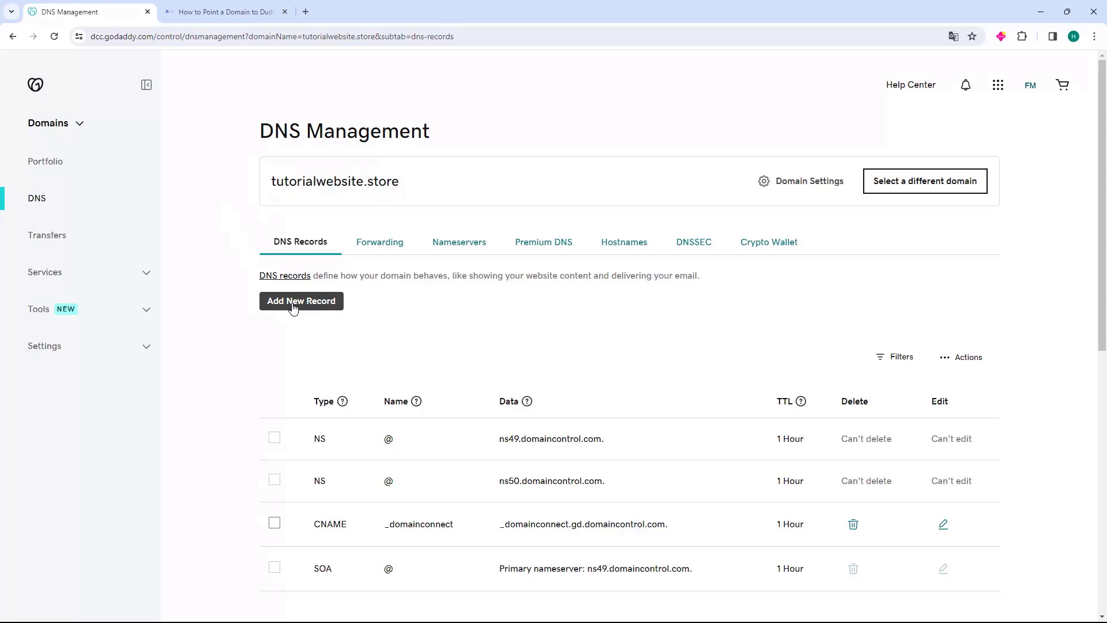
{"action": "left_click", "coordinate": [301, 301]}
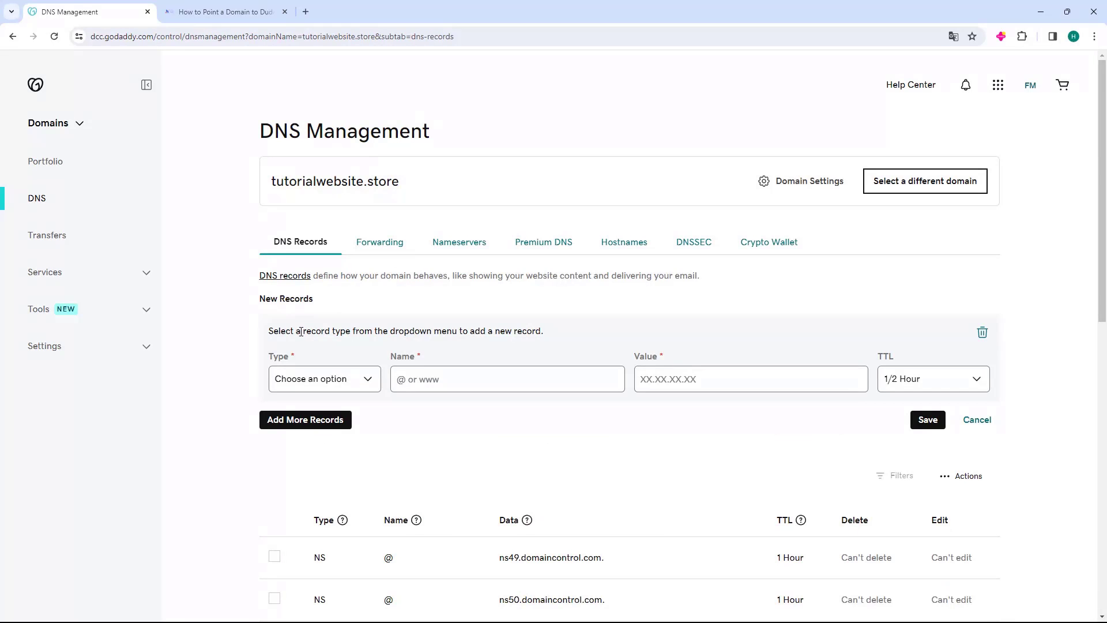
{"action": "left_click", "coordinate": [323, 378]}
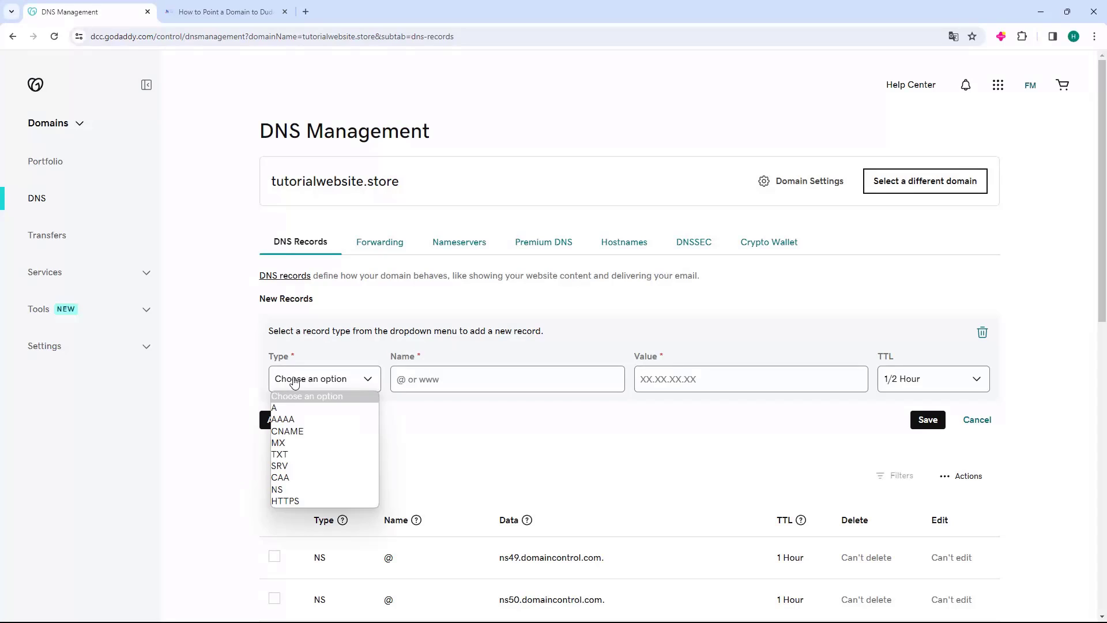
{"action": "left_click", "coordinate": [274, 408]}
{"action": "type", "text": "@"}
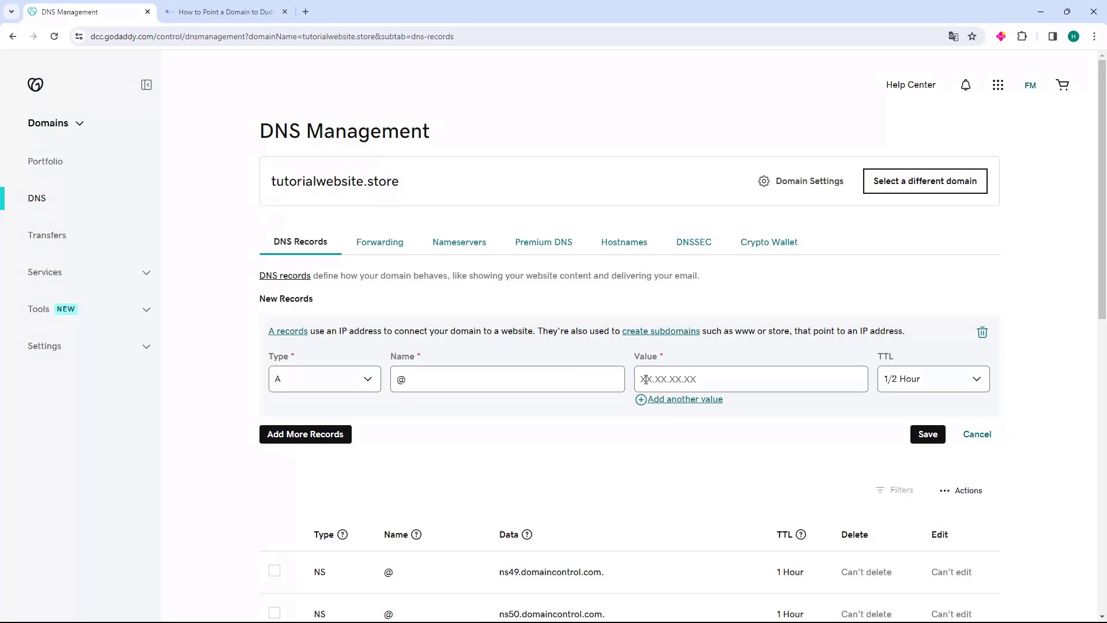
{"action": "type", "text": "35.172.94.1"}
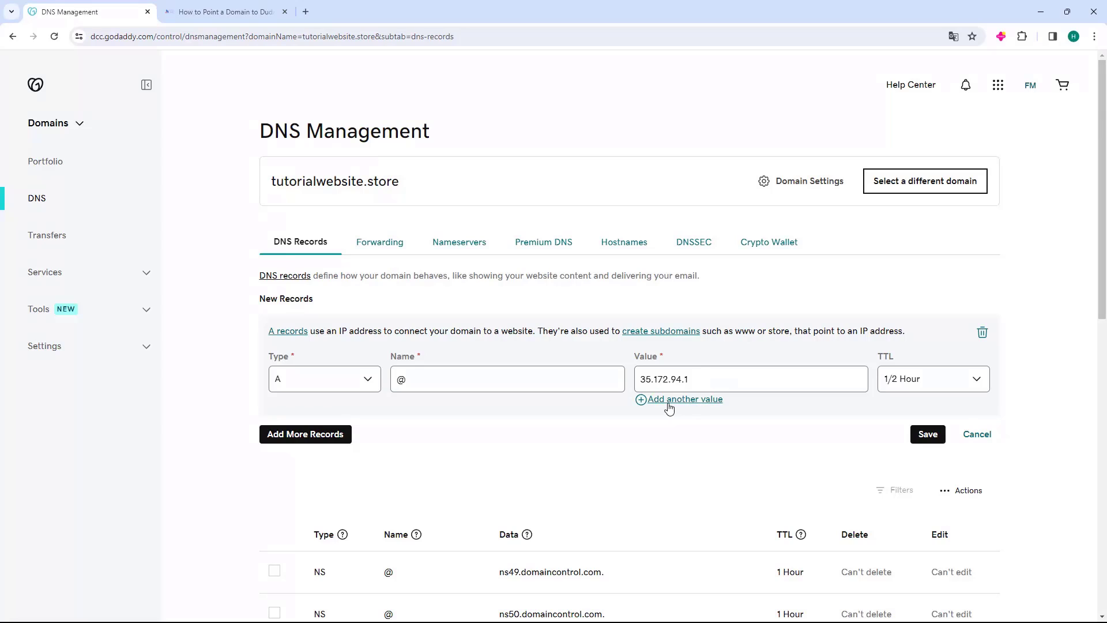
{"action": "left_click", "coordinate": [683, 399]}
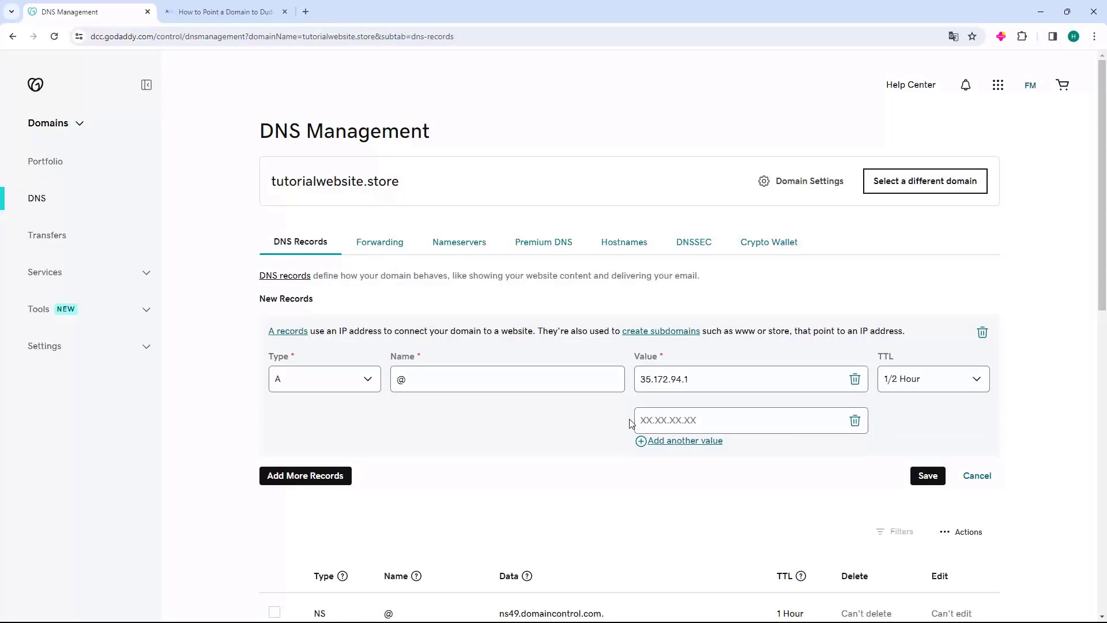
{"action": "mouse_move", "coordinate": [611, 415]}
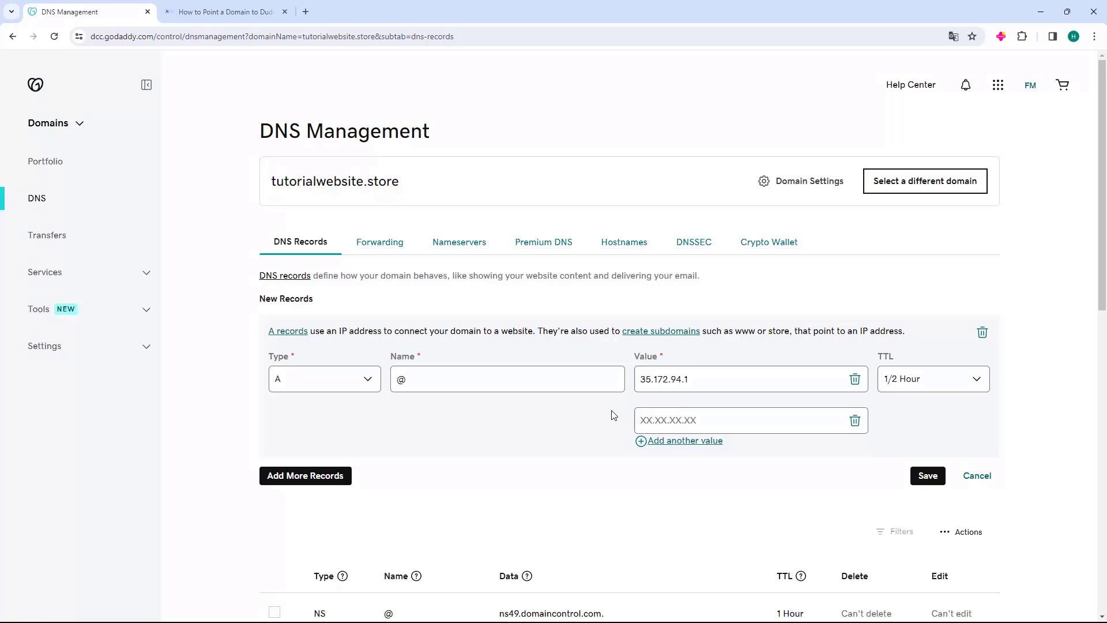
In the host2b guide, highlight the second A record IP 100.24.208.97
{"action": "left_click", "coordinate": [221, 12]}
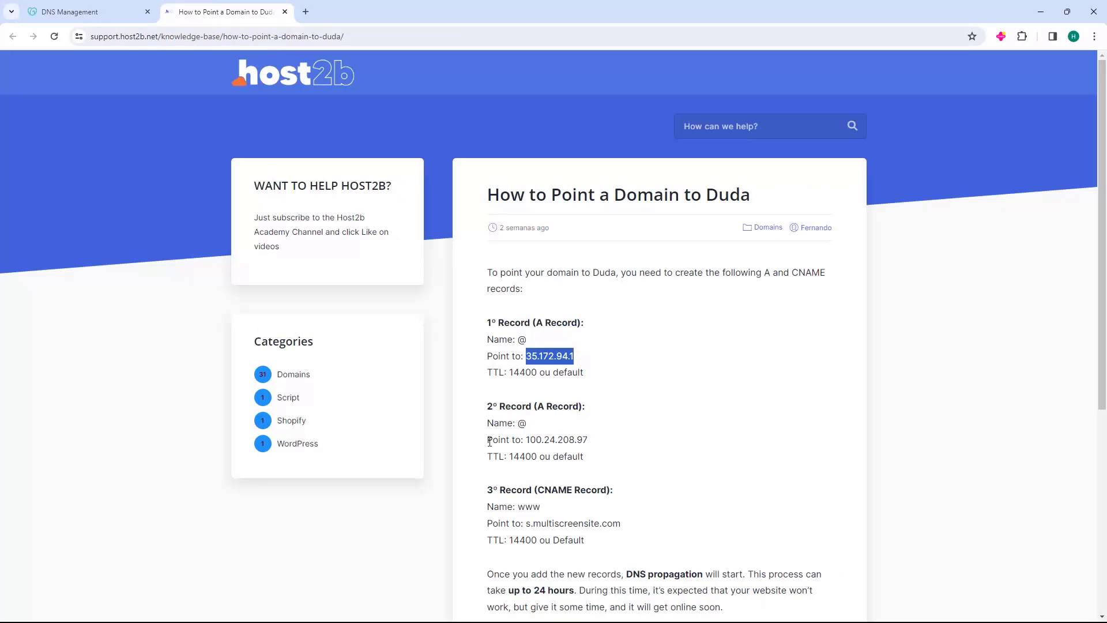
{"action": "mouse_move", "coordinate": [526, 444]}
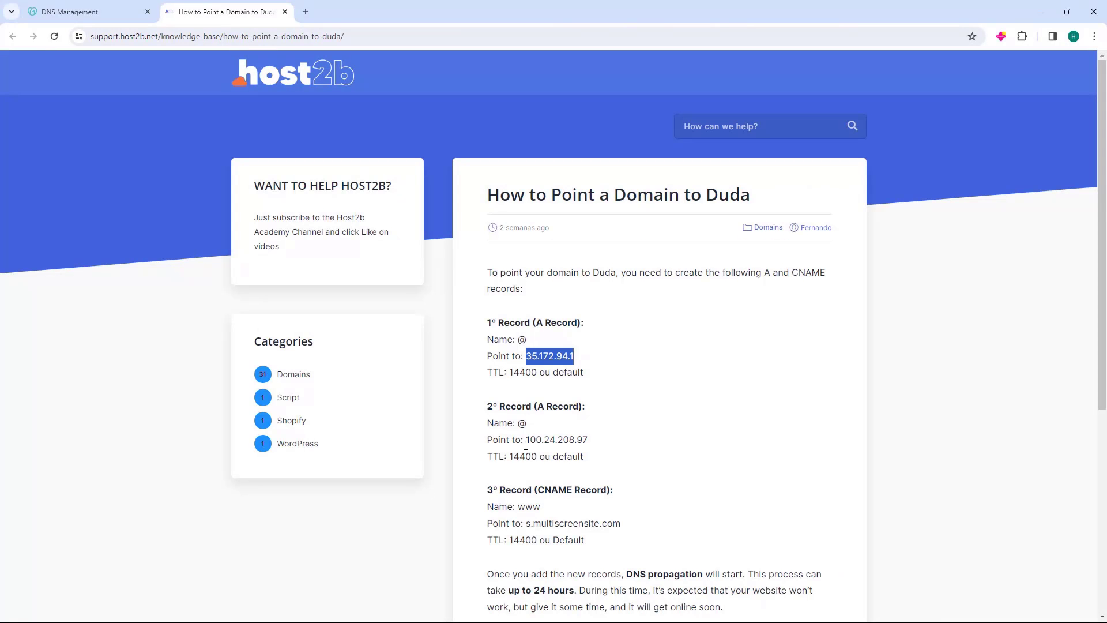
{"action": "double_click", "coordinate": [557, 439]}
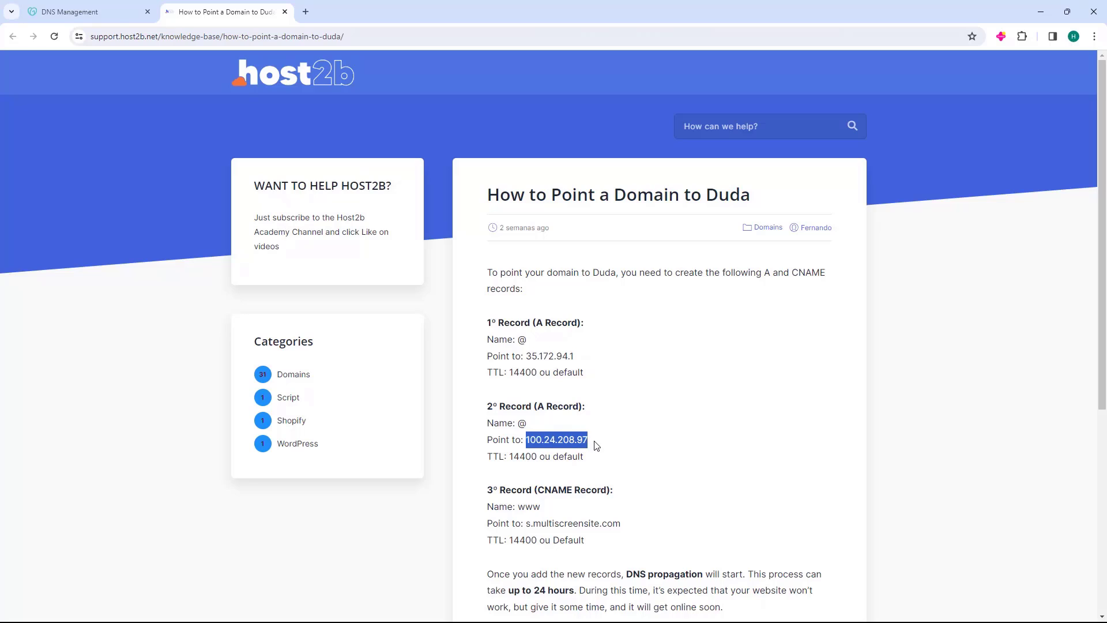
{"action": "mouse_move", "coordinate": [142, 120]}
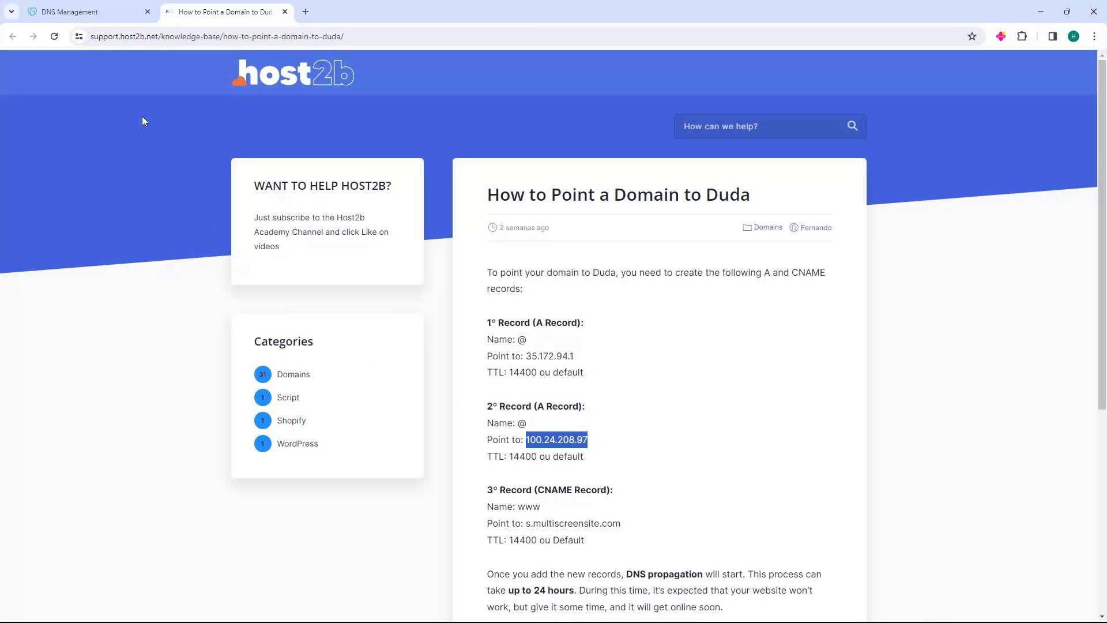
Enter 100.24.208.97 as the second @ A record value and save both IPs
{"action": "left_click", "coordinate": [71, 12]}
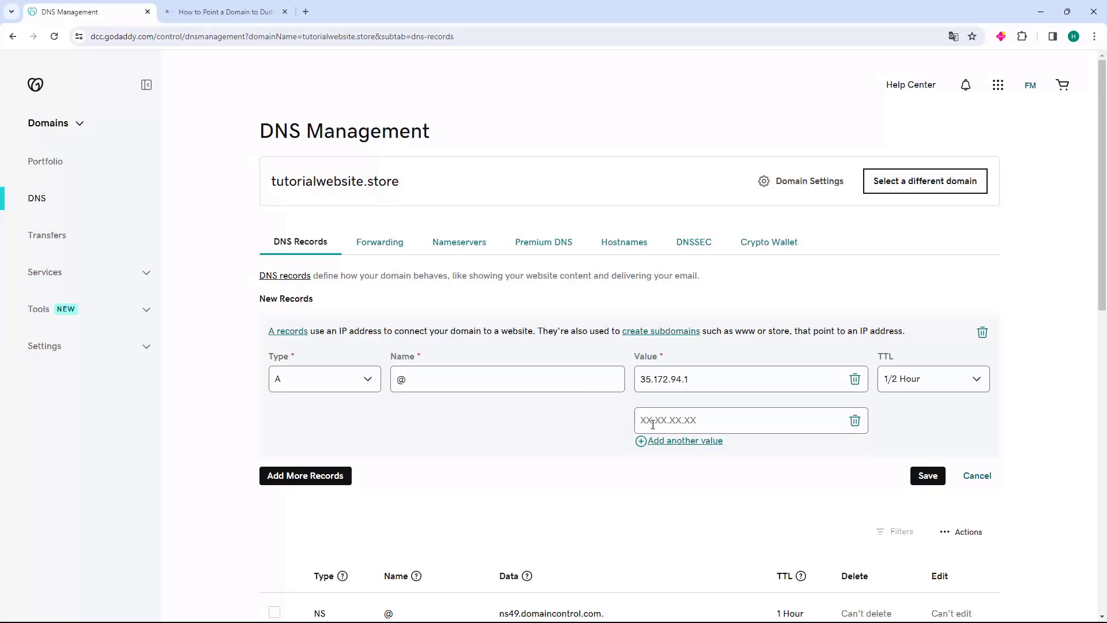
{"action": "type", "text": "00.24.208.97"}
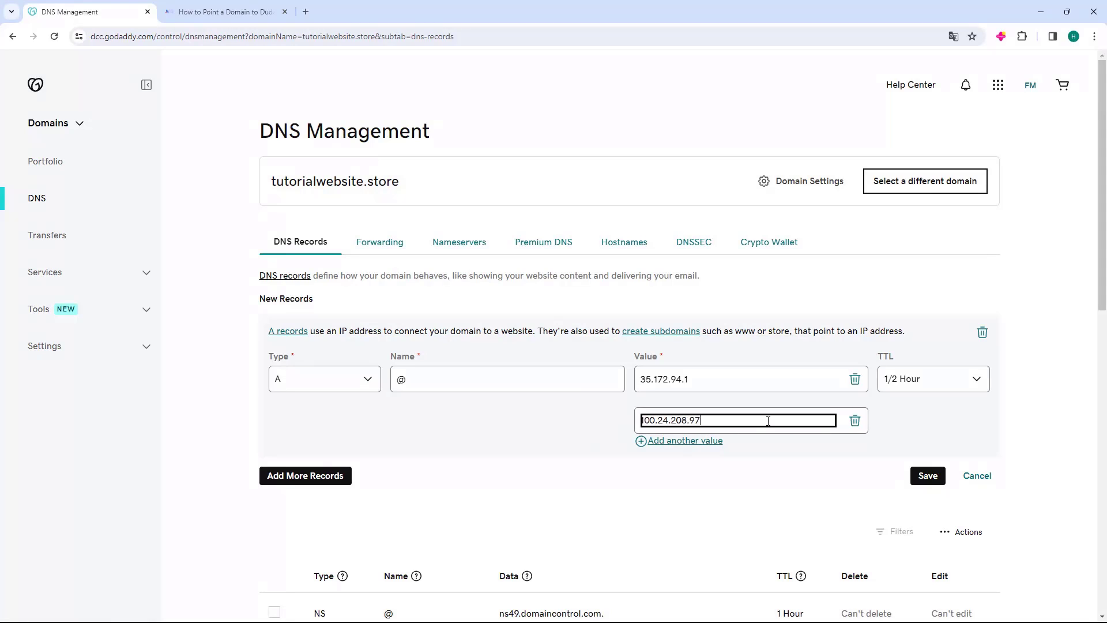
{"action": "mouse_move", "coordinate": [624, 416]}
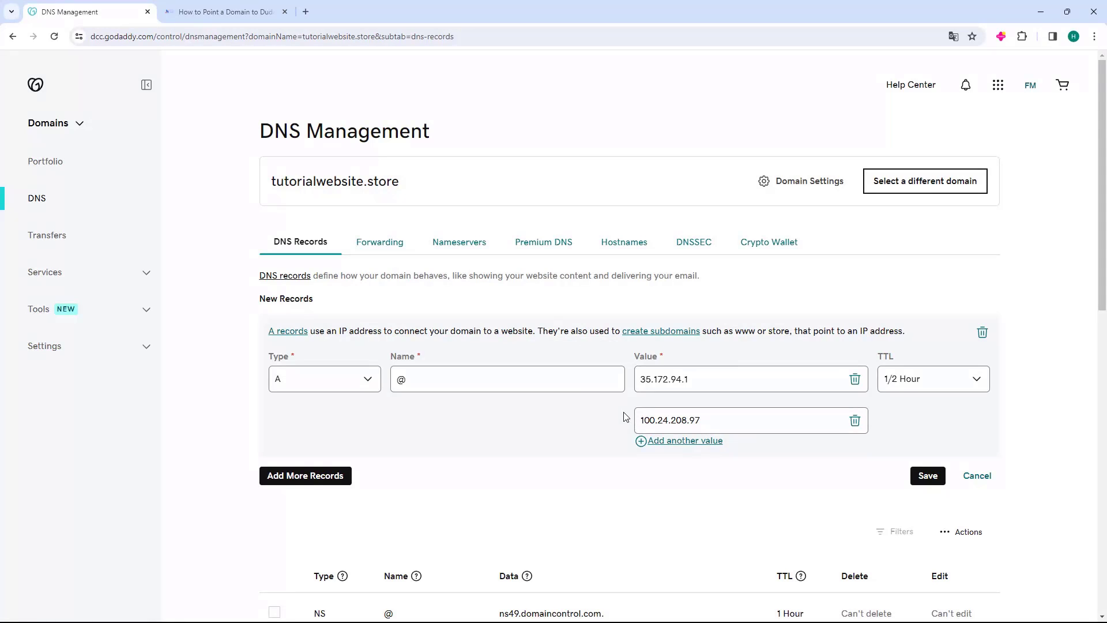
{"action": "mouse_move", "coordinate": [894, 478]}
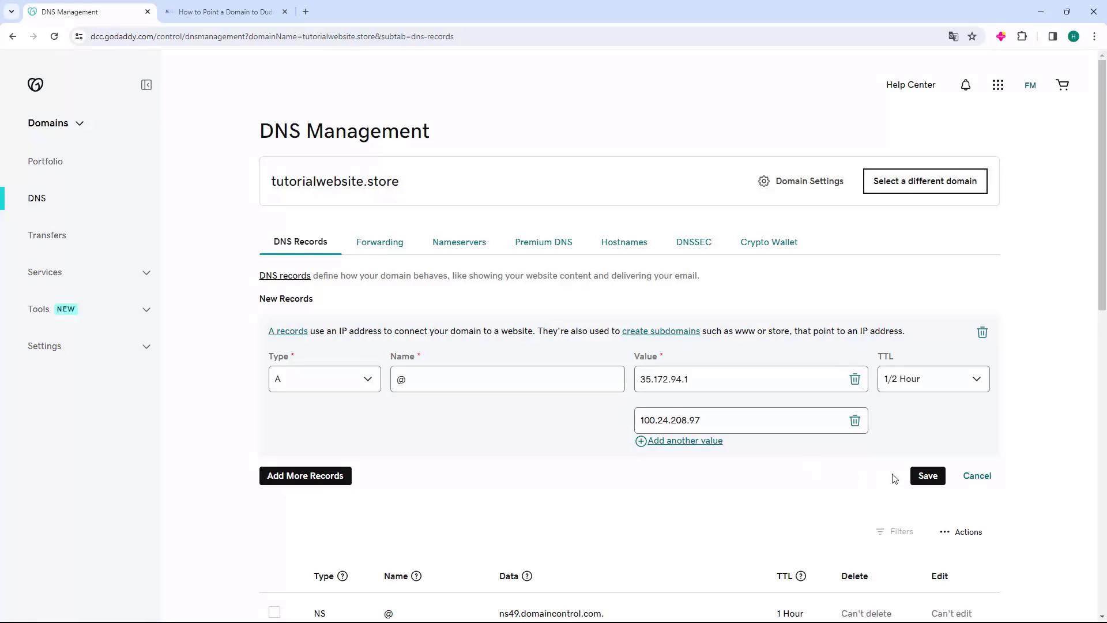
{"action": "left_click", "coordinate": [927, 475]}
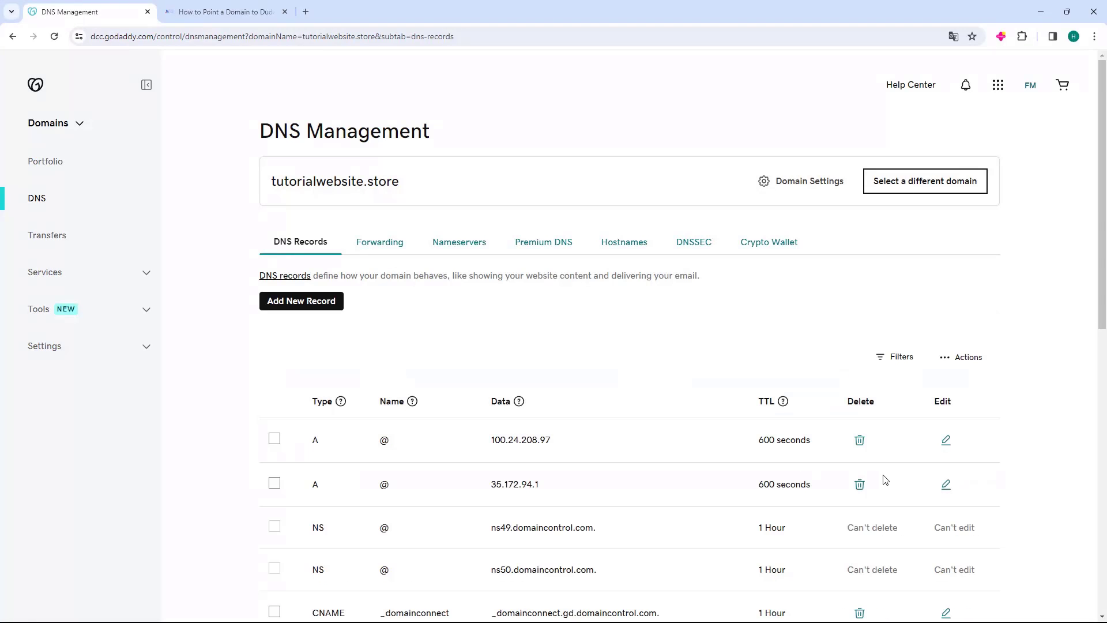
Copy s.multiscreensite.com from the host2b guide's third record and return to GoDaddy
{"action": "left_click", "coordinate": [222, 12]}
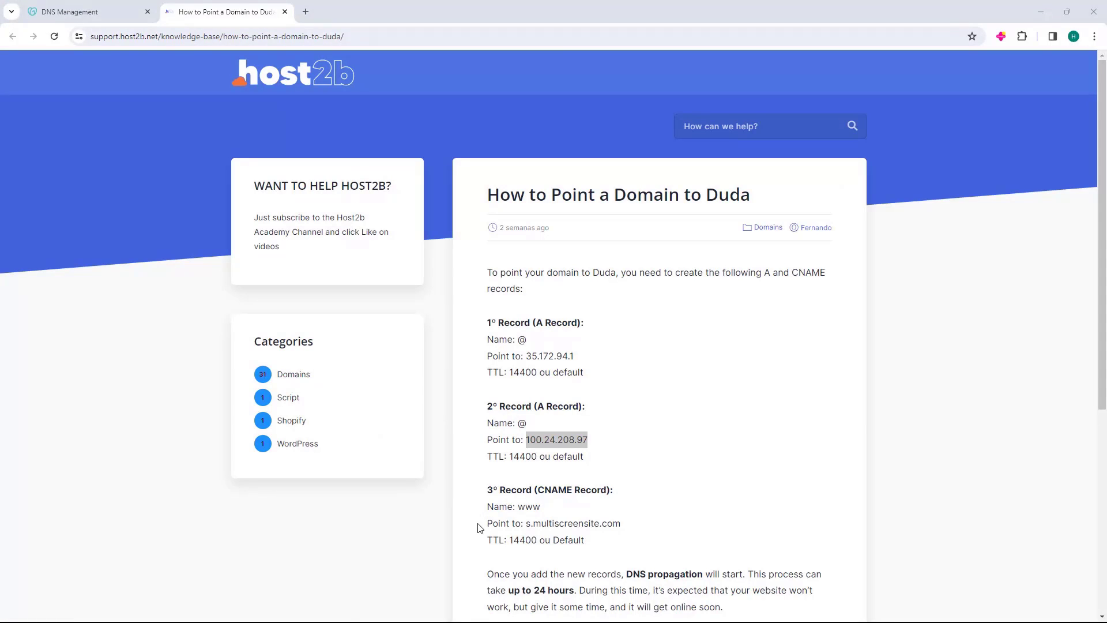
{"action": "double_click", "coordinate": [574, 523]}
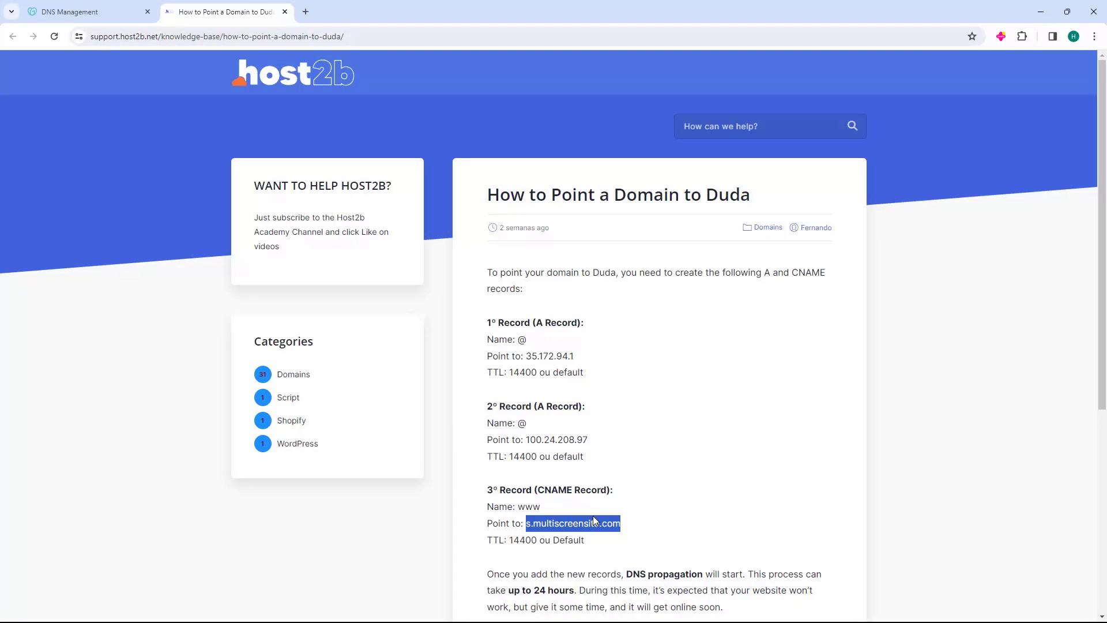
{"action": "left_click", "coordinate": [85, 12]}
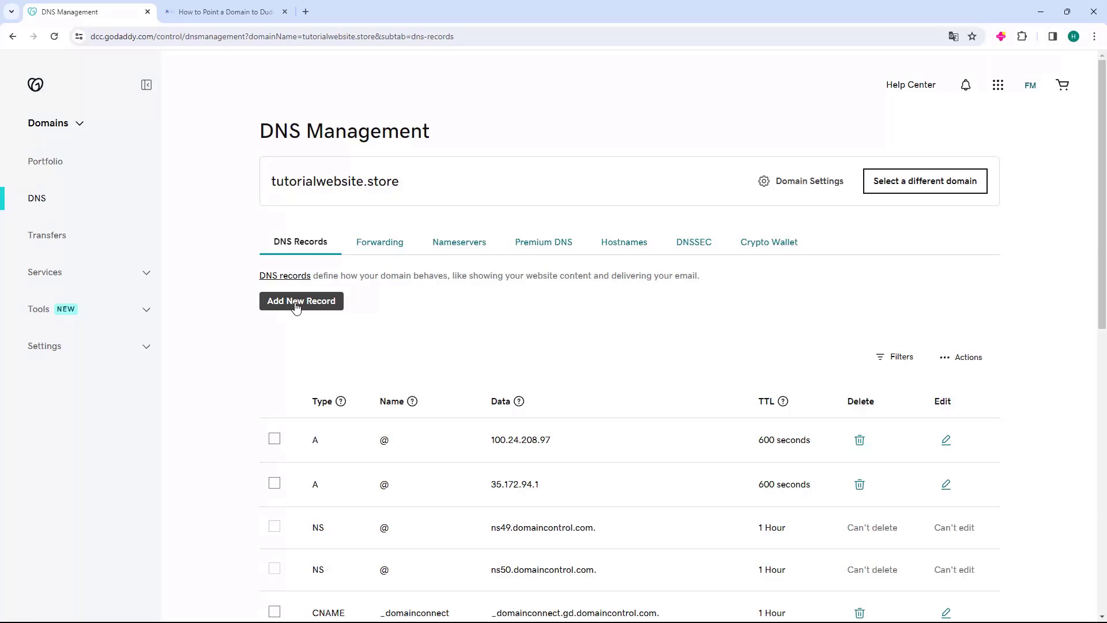
Save a new CNAME record with name www and value s.multiscreensite.com
{"action": "left_click", "coordinate": [301, 301]}
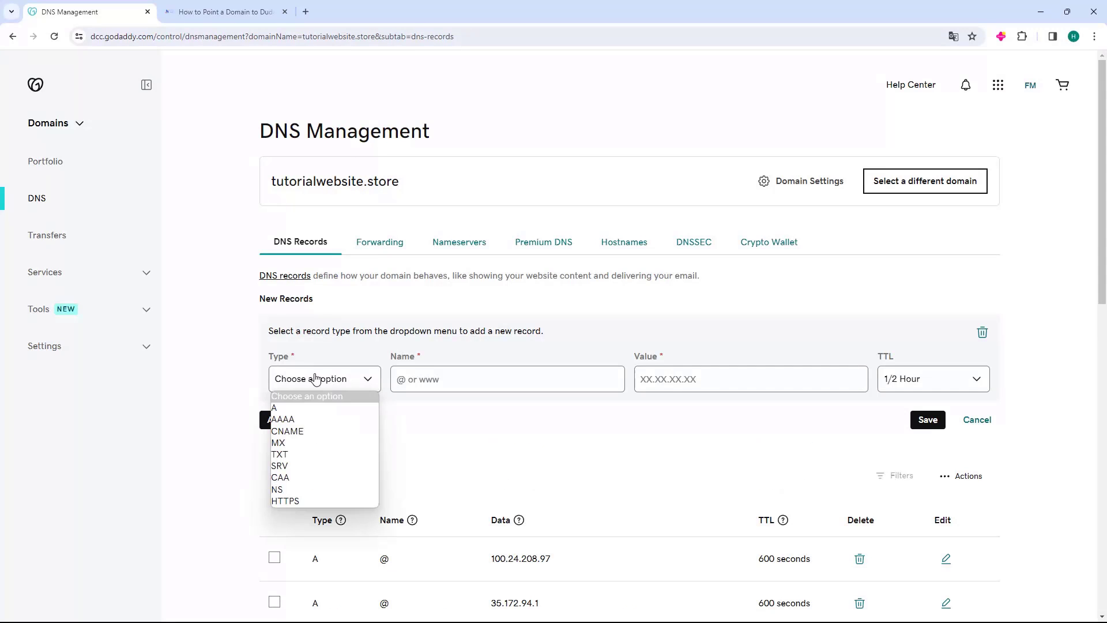
{"action": "left_click", "coordinate": [287, 431]}
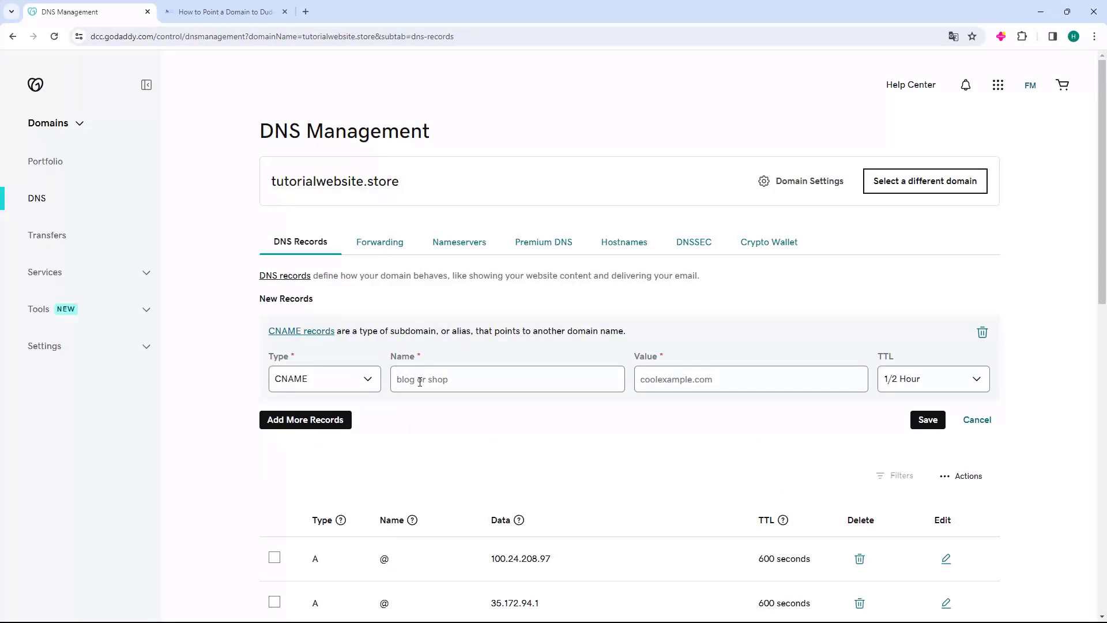
{"action": "type", "text": "www"}
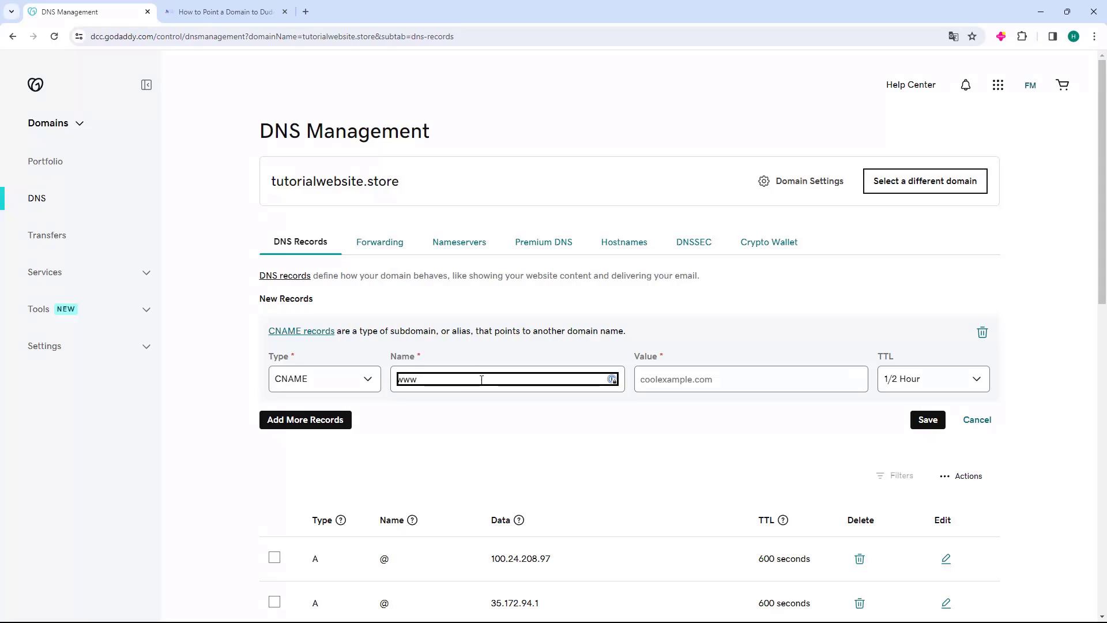
{"action": "type", "text": "s.multiscreensite.com"}
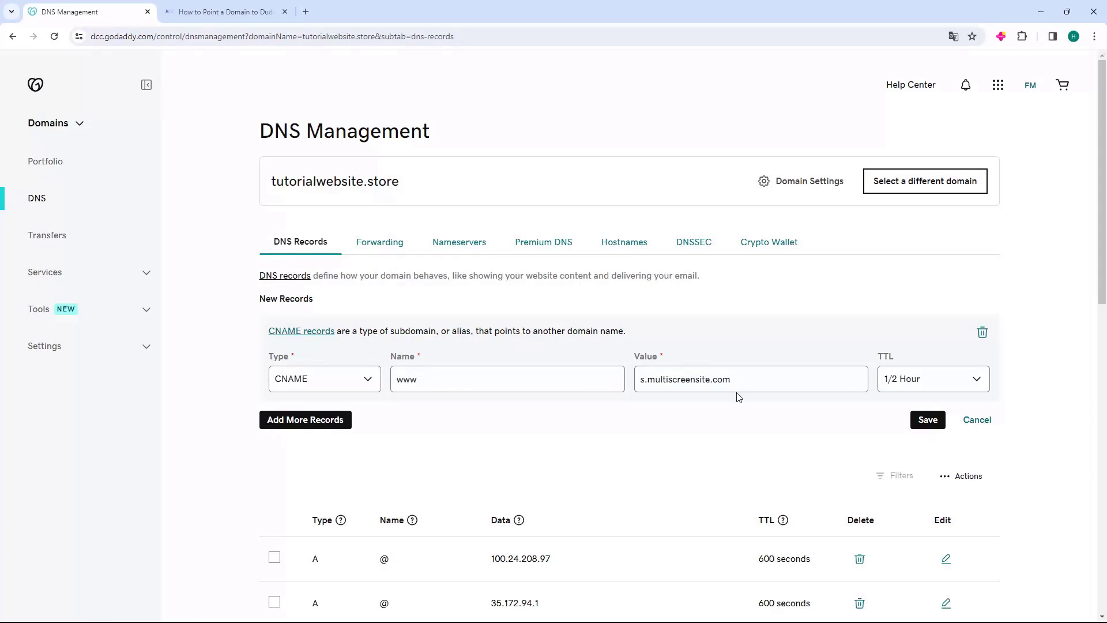
{"action": "left_click", "coordinate": [928, 419]}
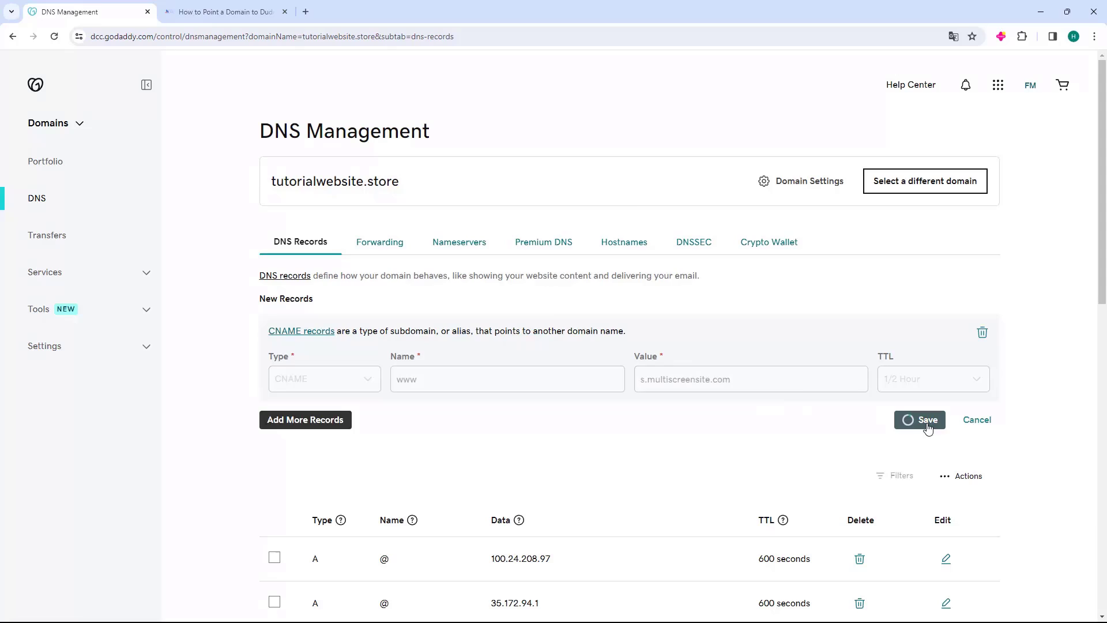
{"action": "left_click", "coordinate": [928, 419]}
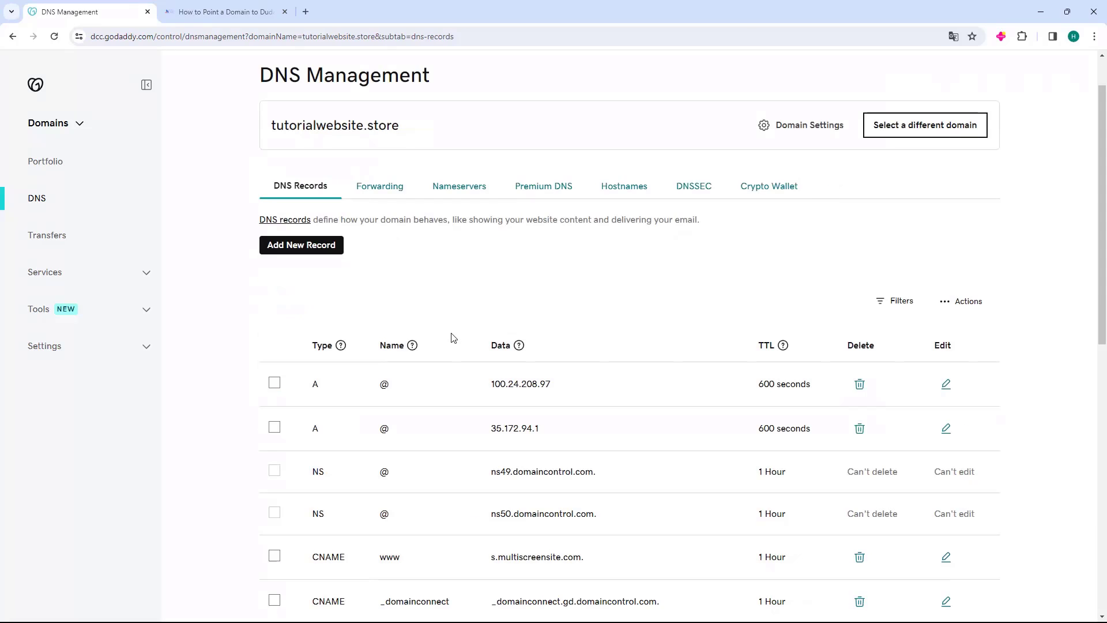
{"action": "mouse_move", "coordinate": [465, 428]}
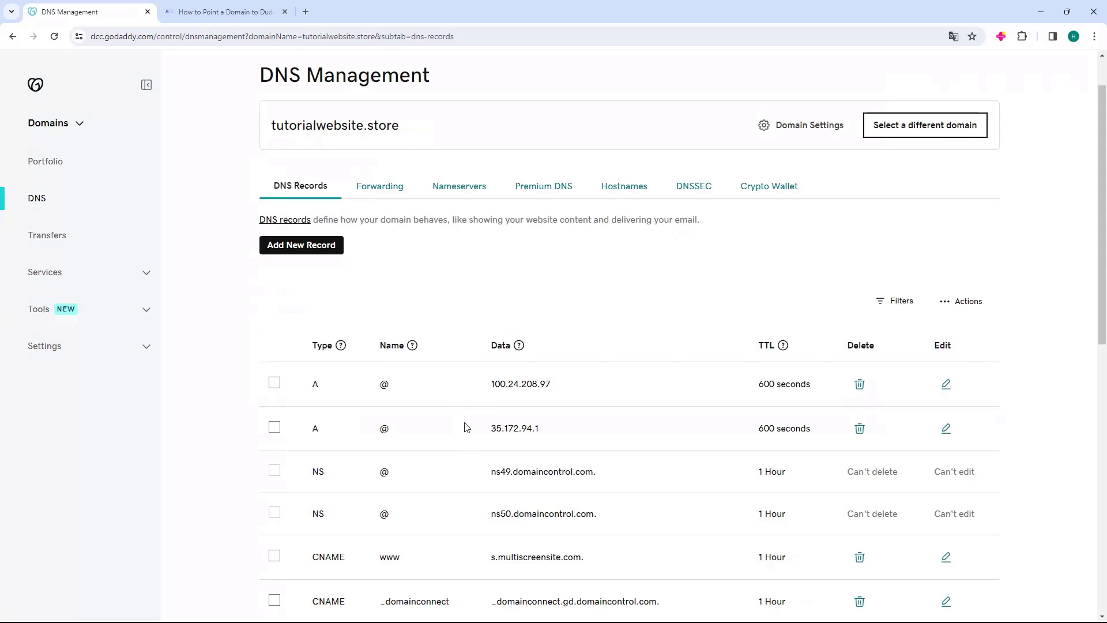